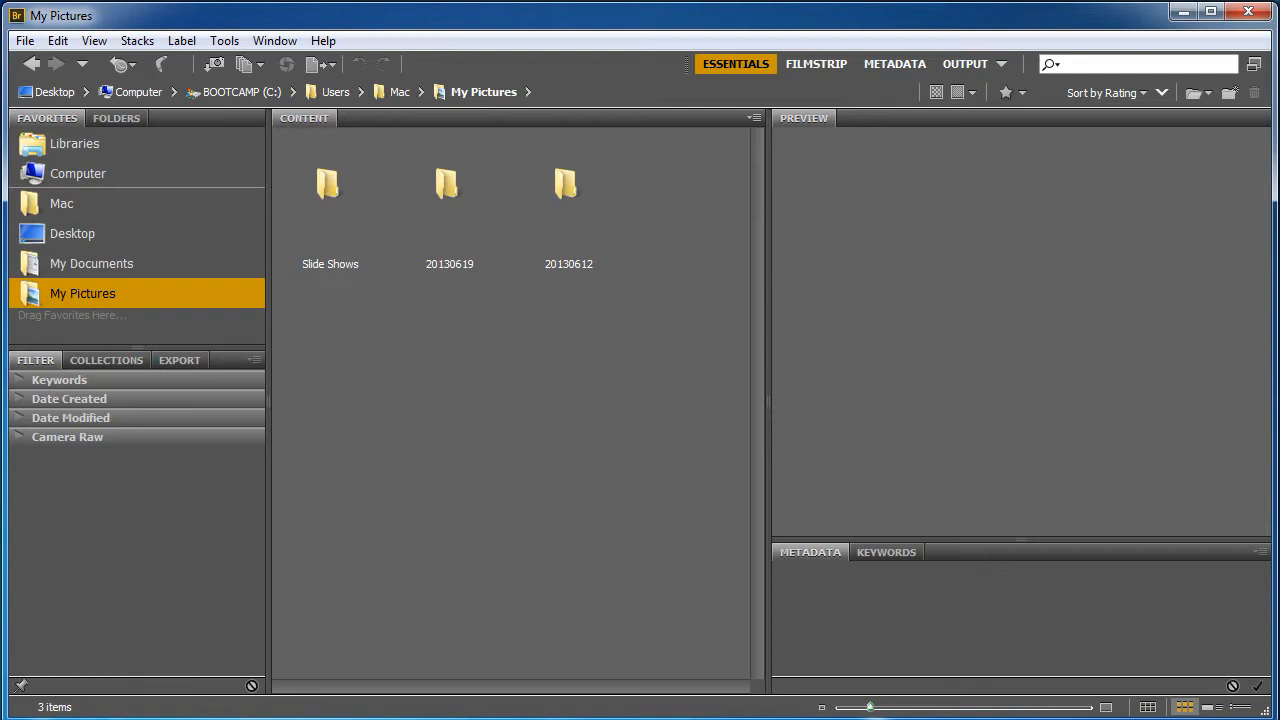
{"action": "mouse_move", "coordinate": [637, 355]}
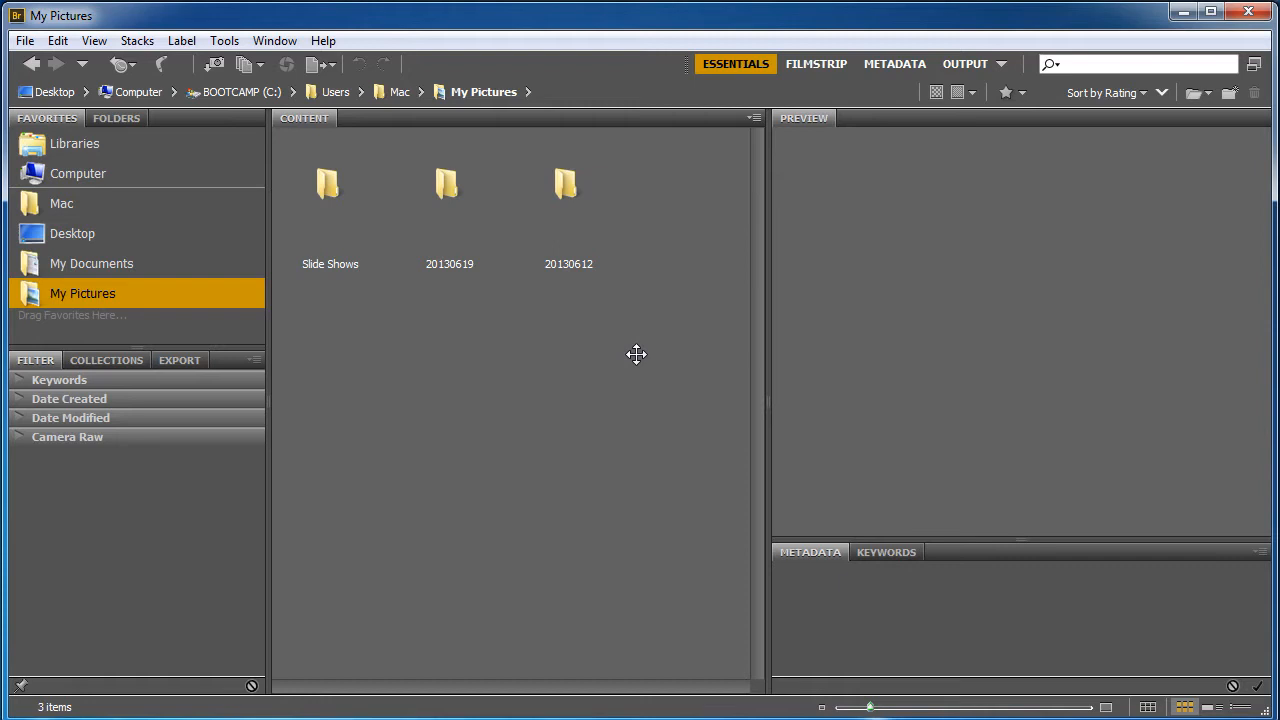
{"action": "mouse_move", "coordinate": [623, 331]}
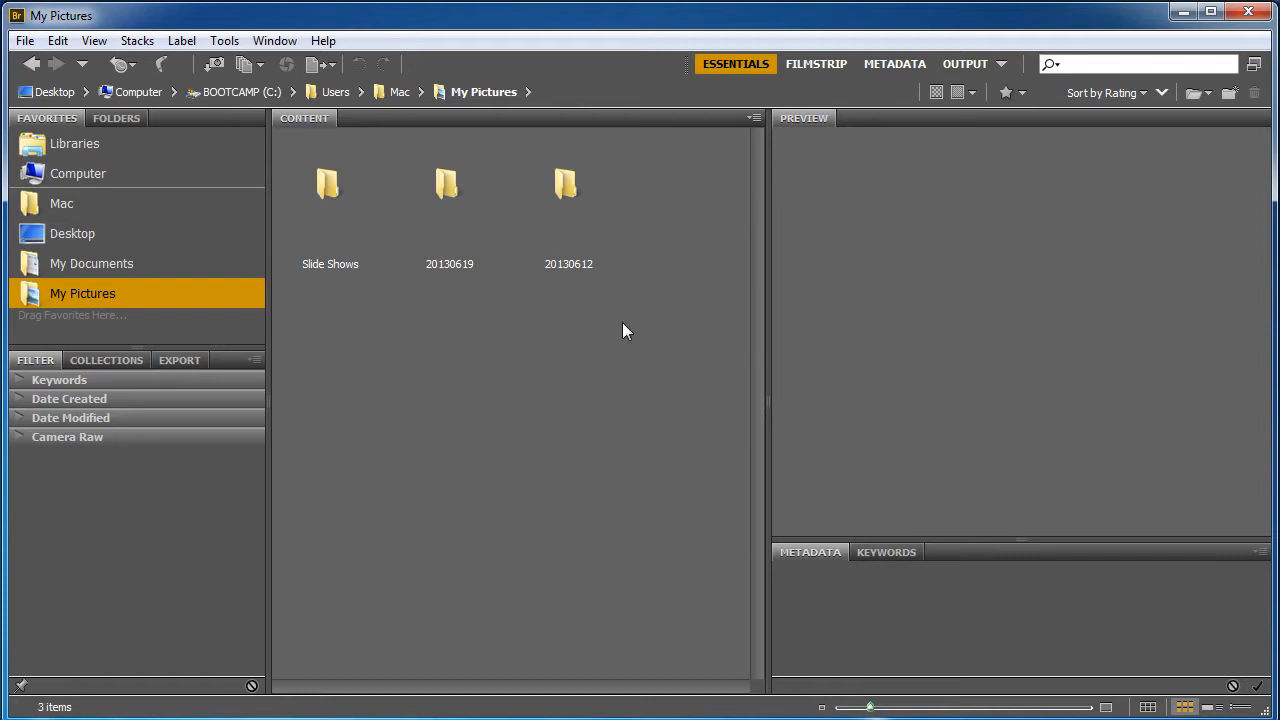
- Search My Pictures for 'flower', then search again for 'Kansas'
{"action": "left_click", "coordinate": [1135, 64]}
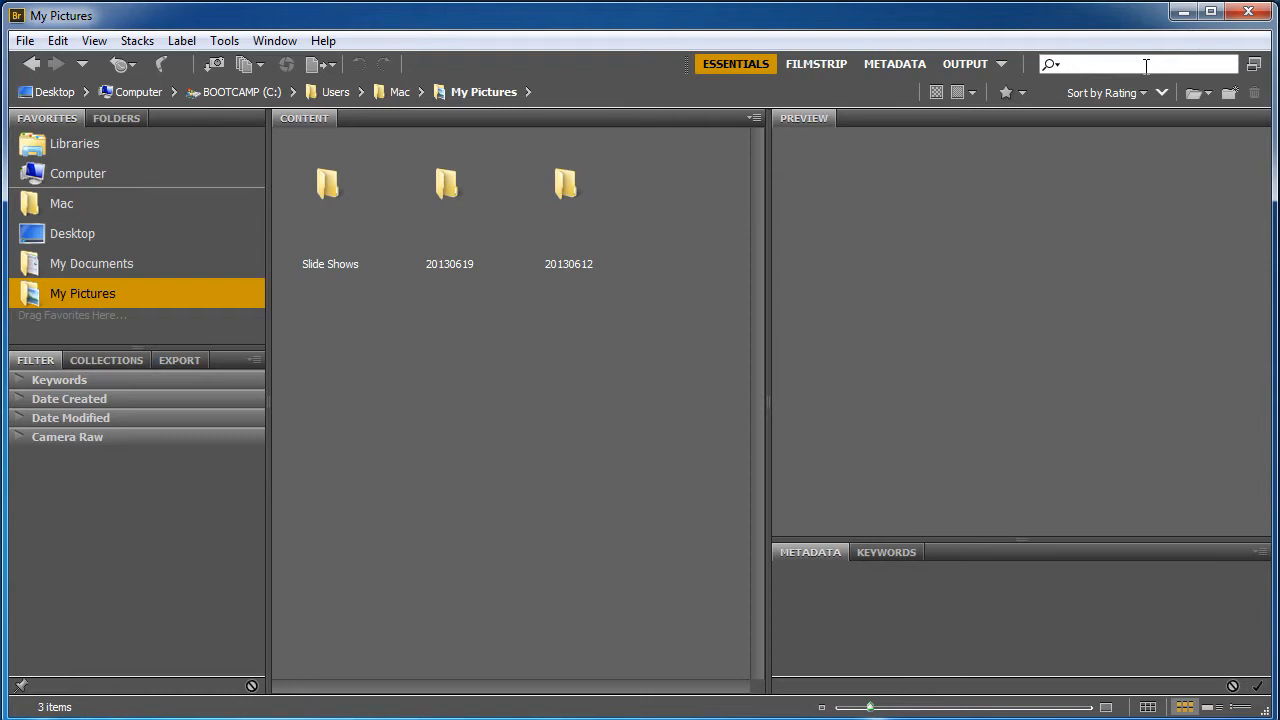
{"action": "left_click", "coordinate": [1050, 64]}
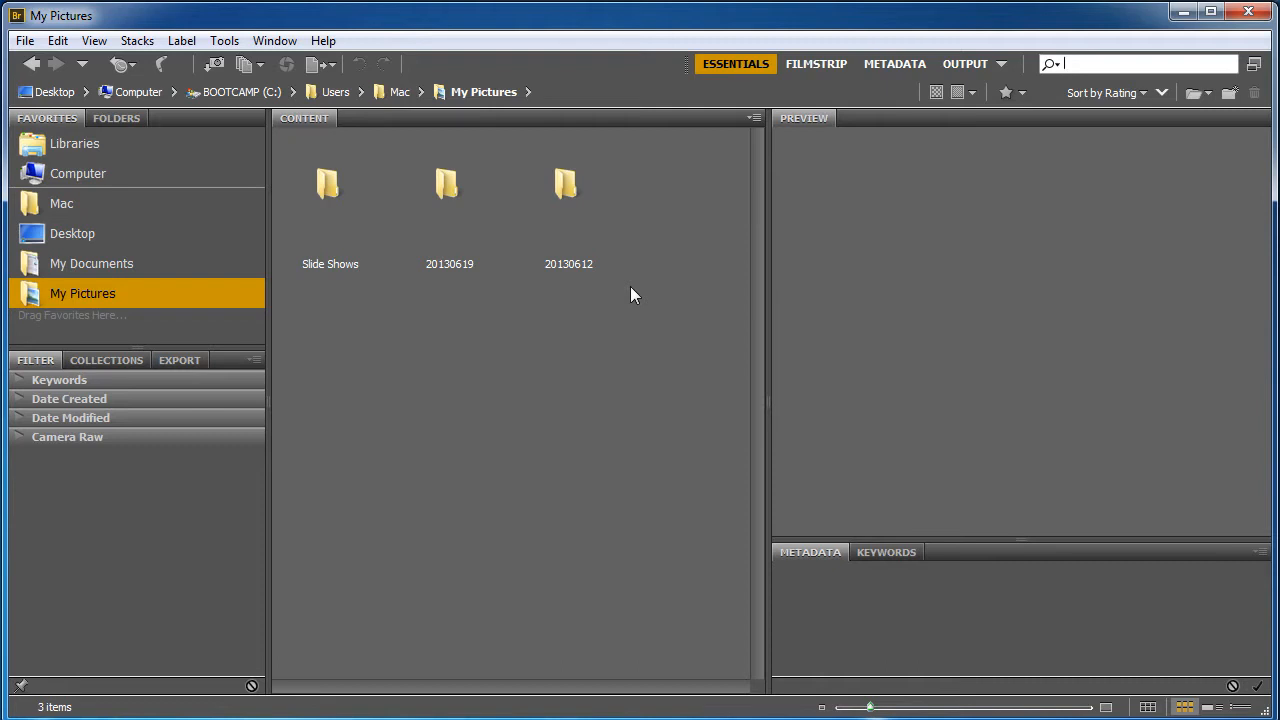
{"action": "type", "text": "f"}
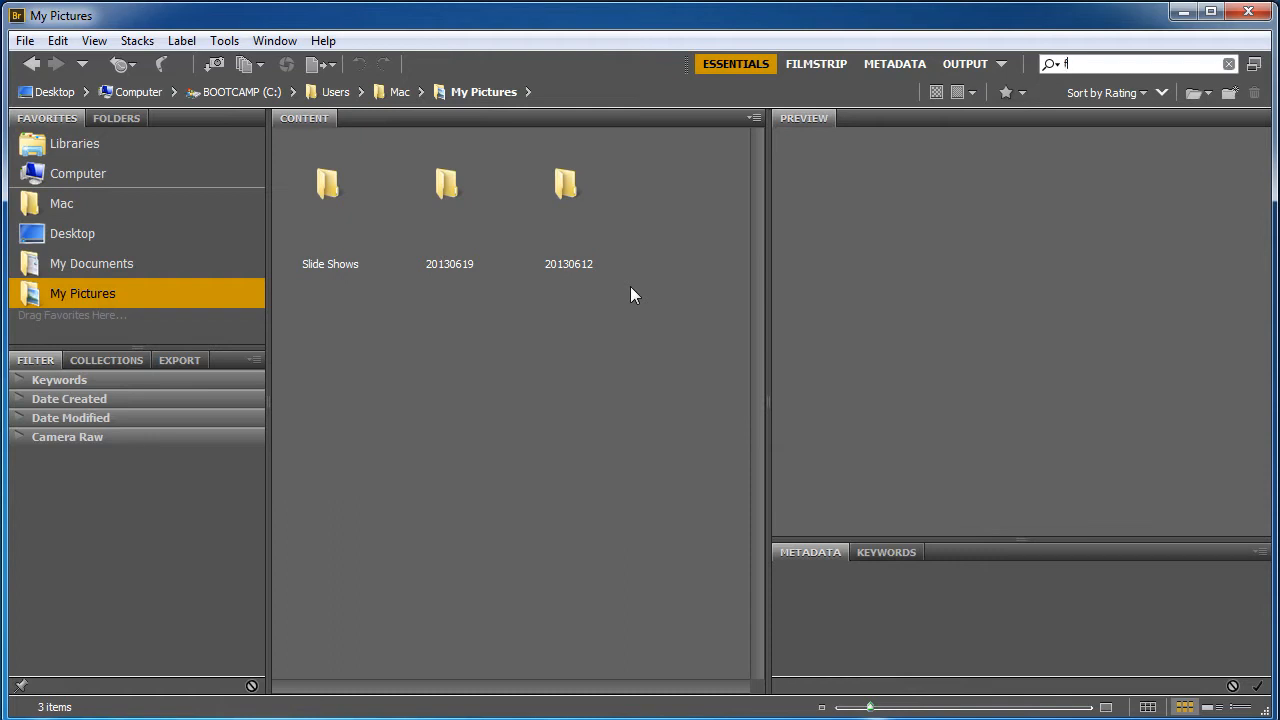
{"action": "type", "text": "lower"}
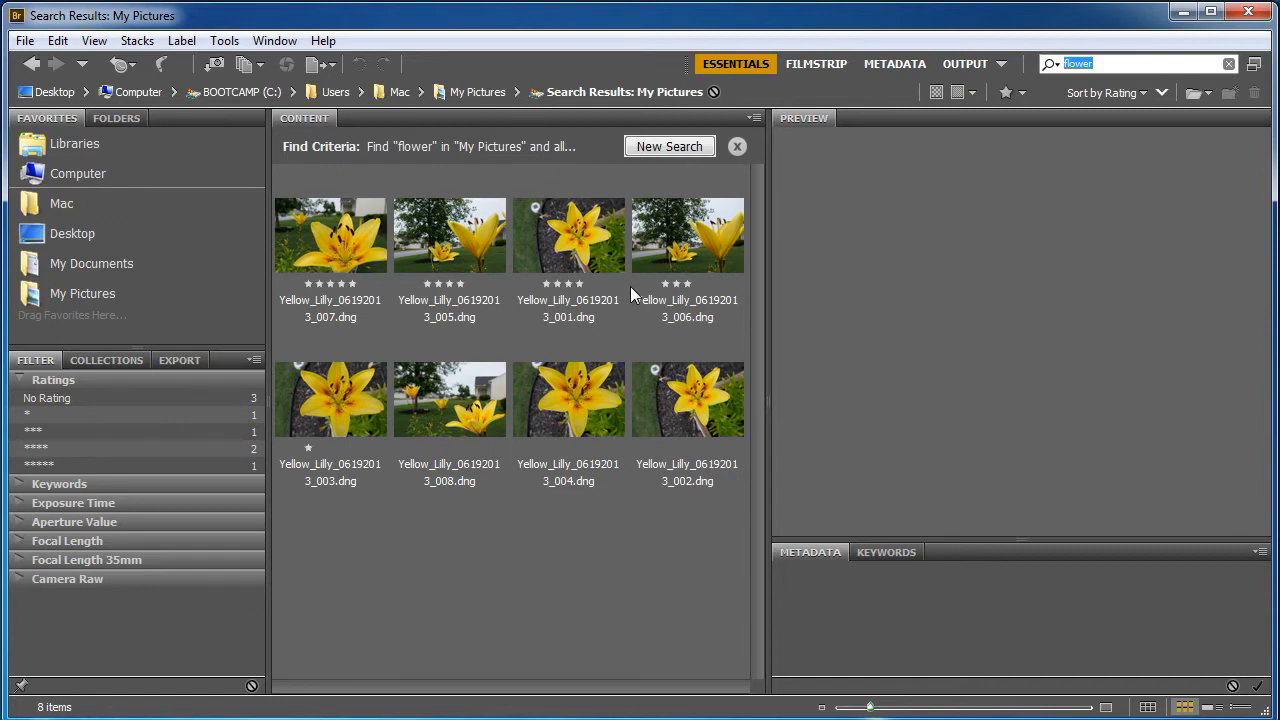
{"action": "type", "text": "Kansas"}
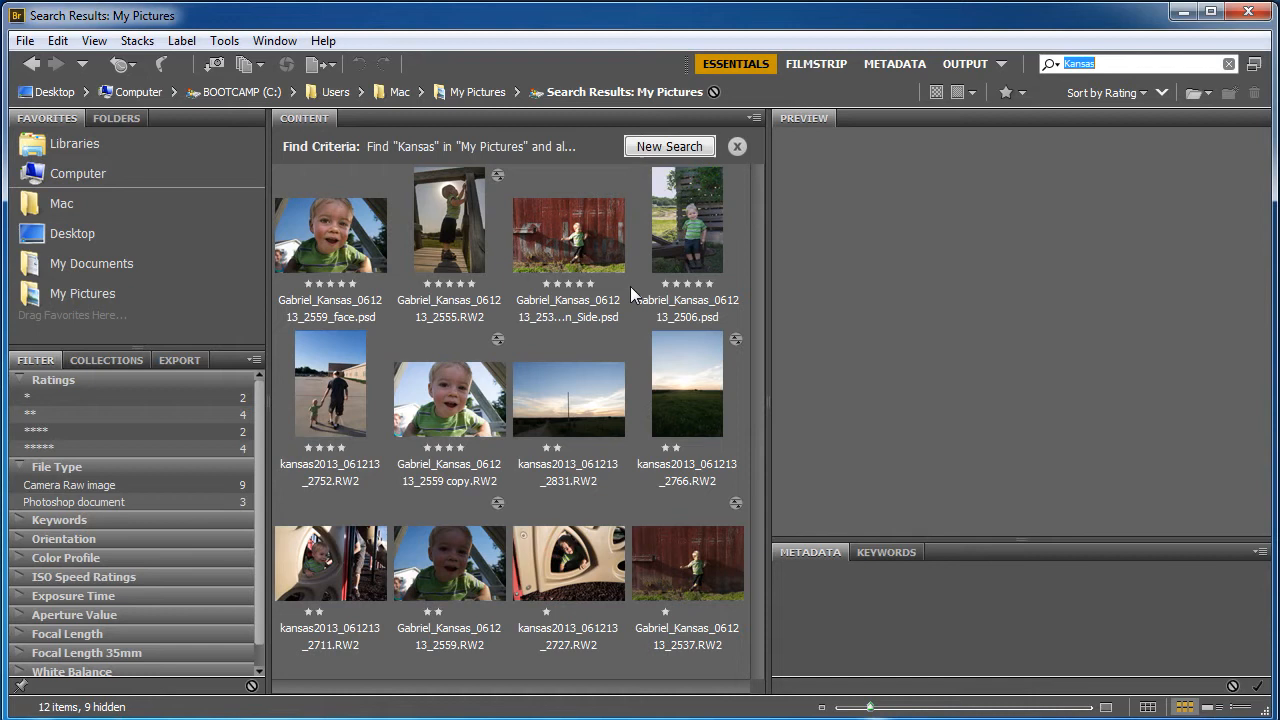
{"action": "mouse_move", "coordinate": [203, 351]}
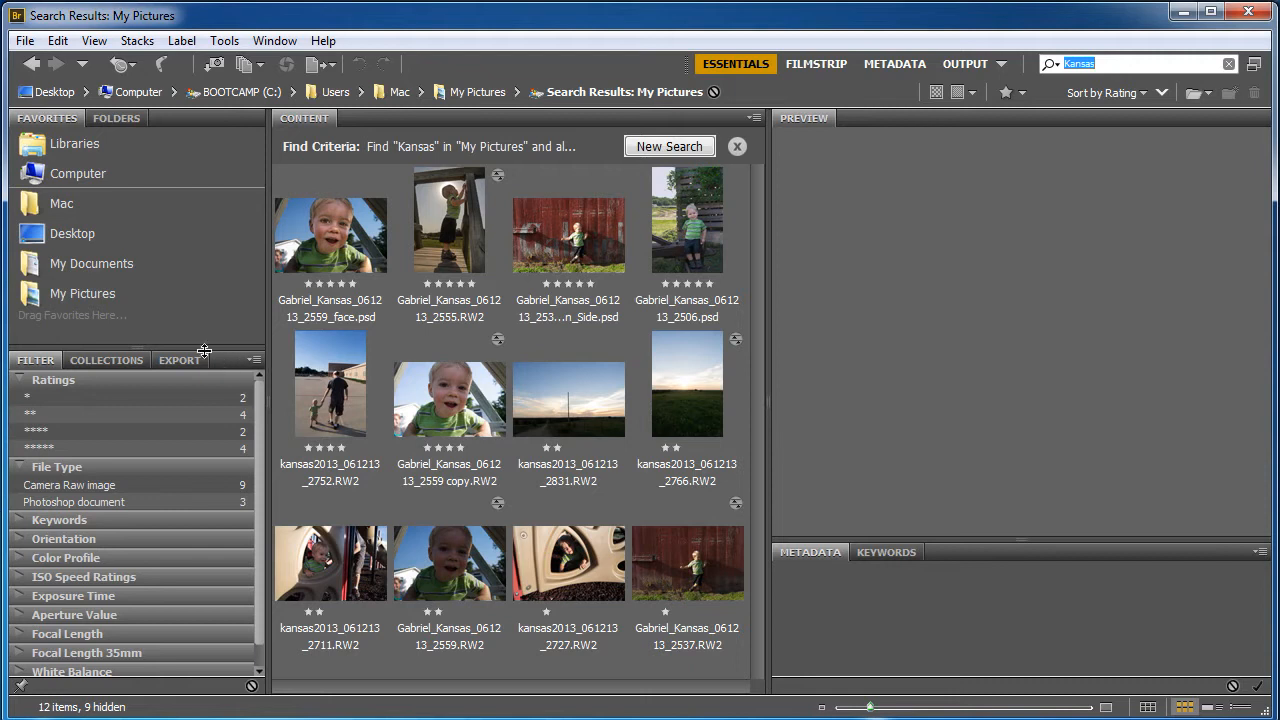
- Show the Collections panel and select the Gabriel_Kansas_061213_2559_face.psd portrait
{"action": "left_click", "coordinate": [106, 360]}
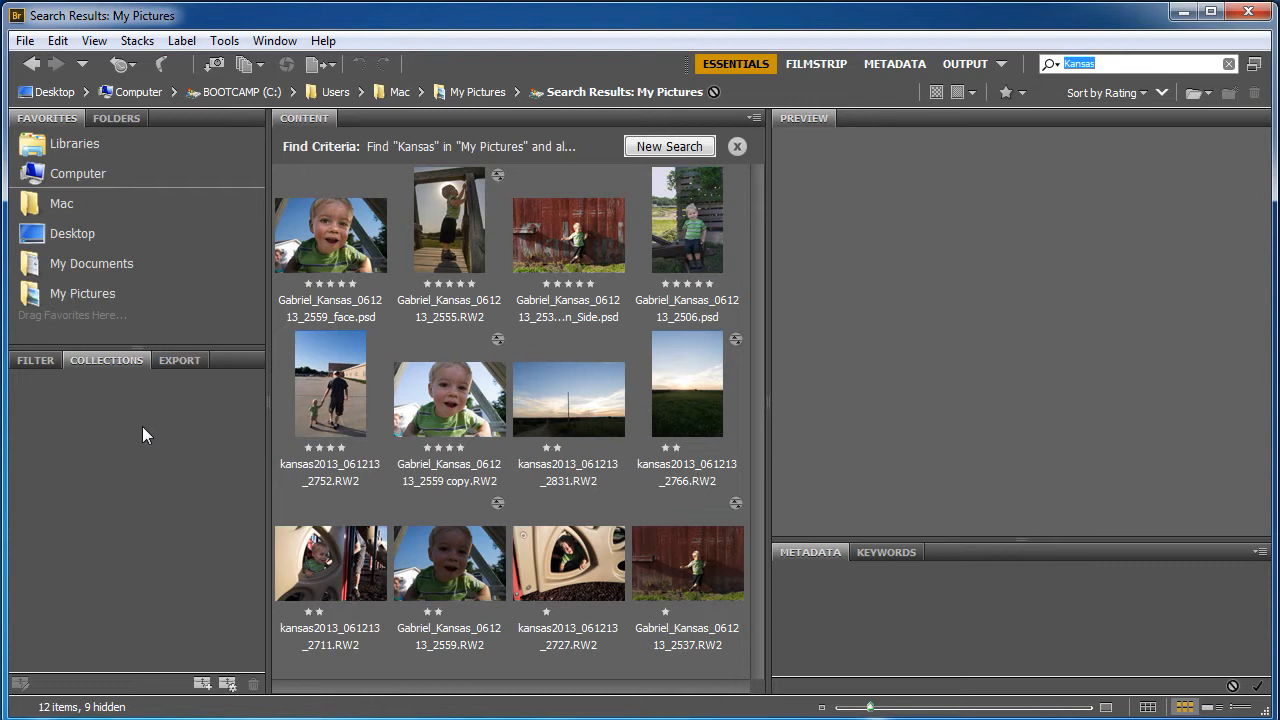
{"action": "mouse_move", "coordinate": [220, 430]}
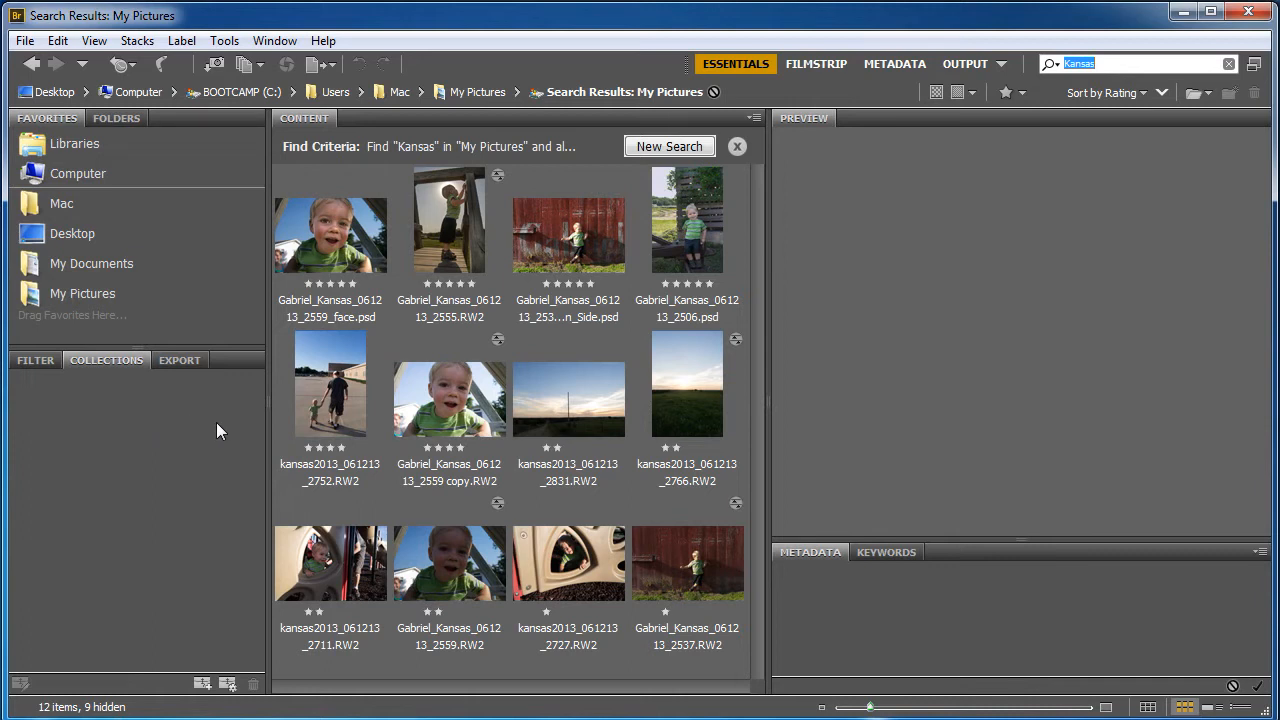
{"action": "left_click", "coordinate": [330, 220]}
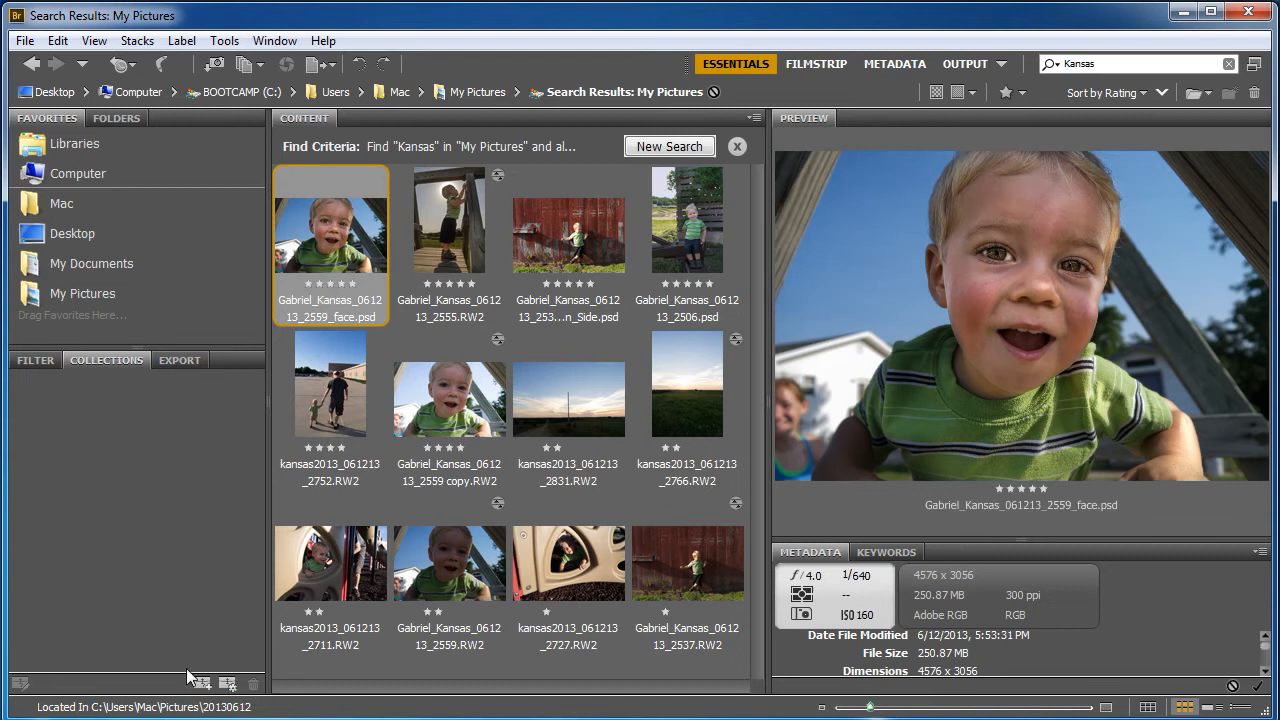
{"action": "mouse_move", "coordinate": [202, 683]}
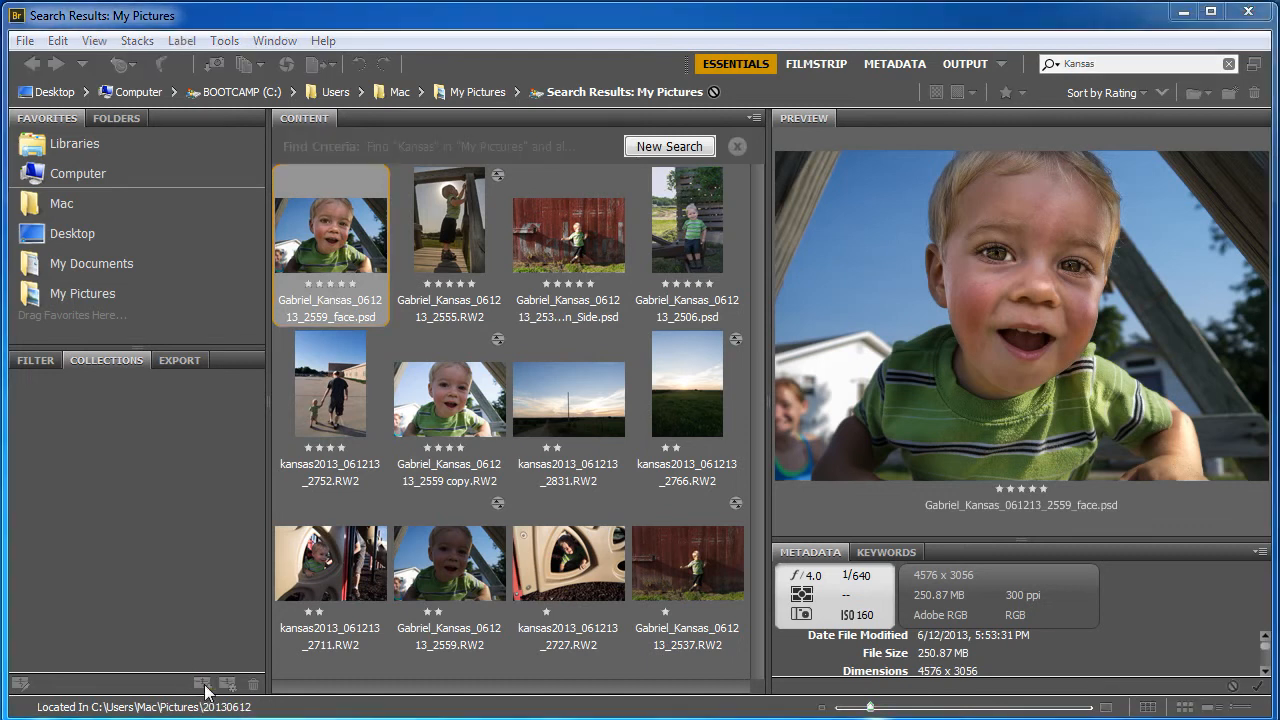
- Create a collection named 'Pics for Grandma' containing the selected face portrait
{"action": "left_click", "coordinate": [204, 686]}
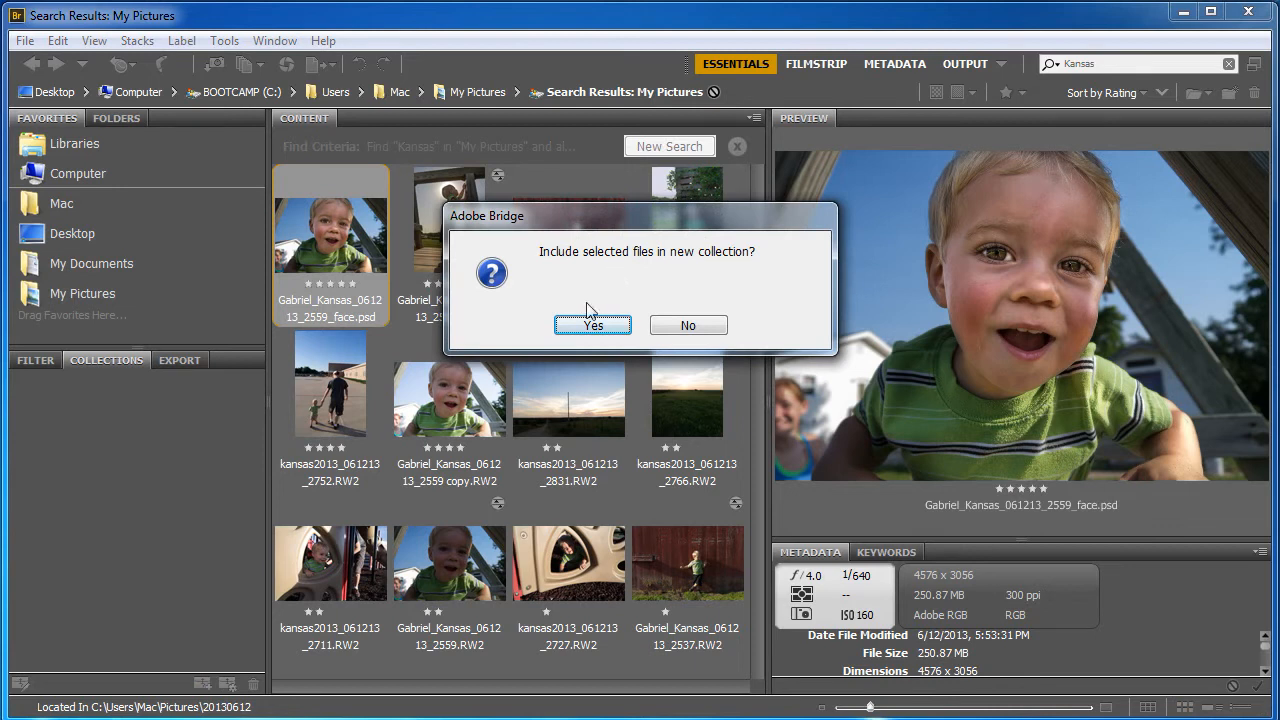
{"action": "left_click", "coordinate": [592, 325]}
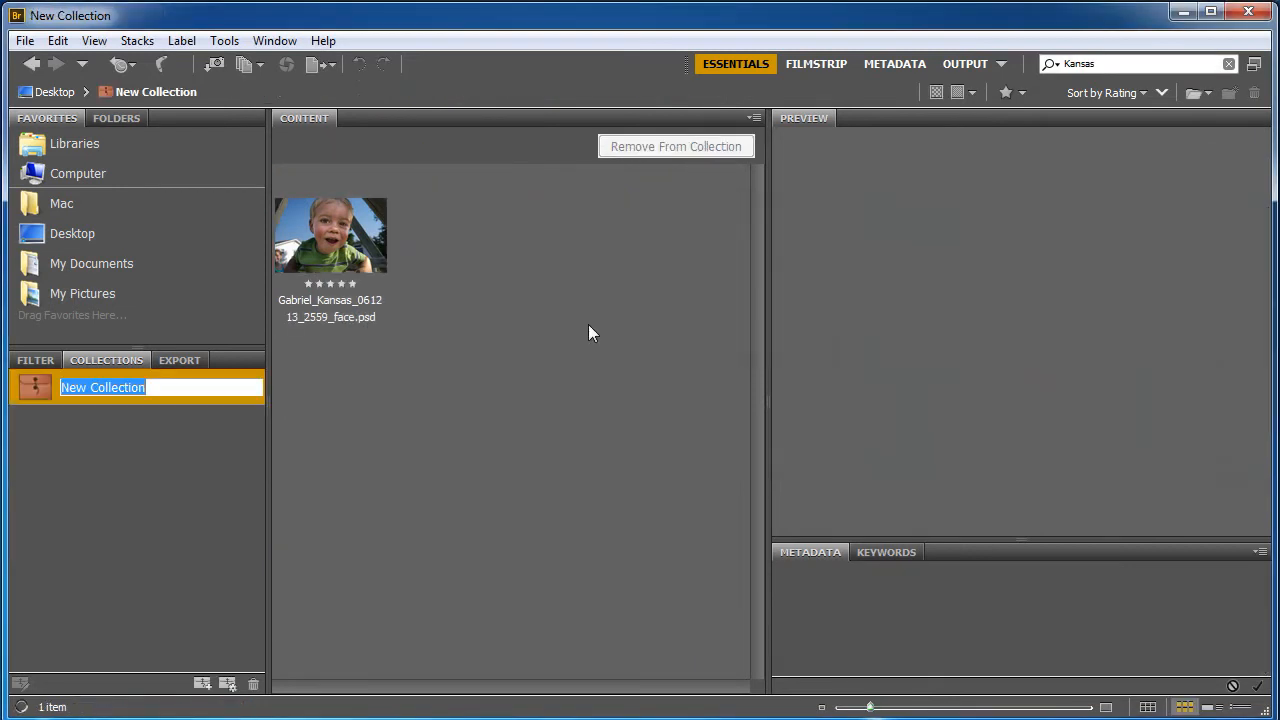
{"action": "mouse_move", "coordinate": [143, 467]}
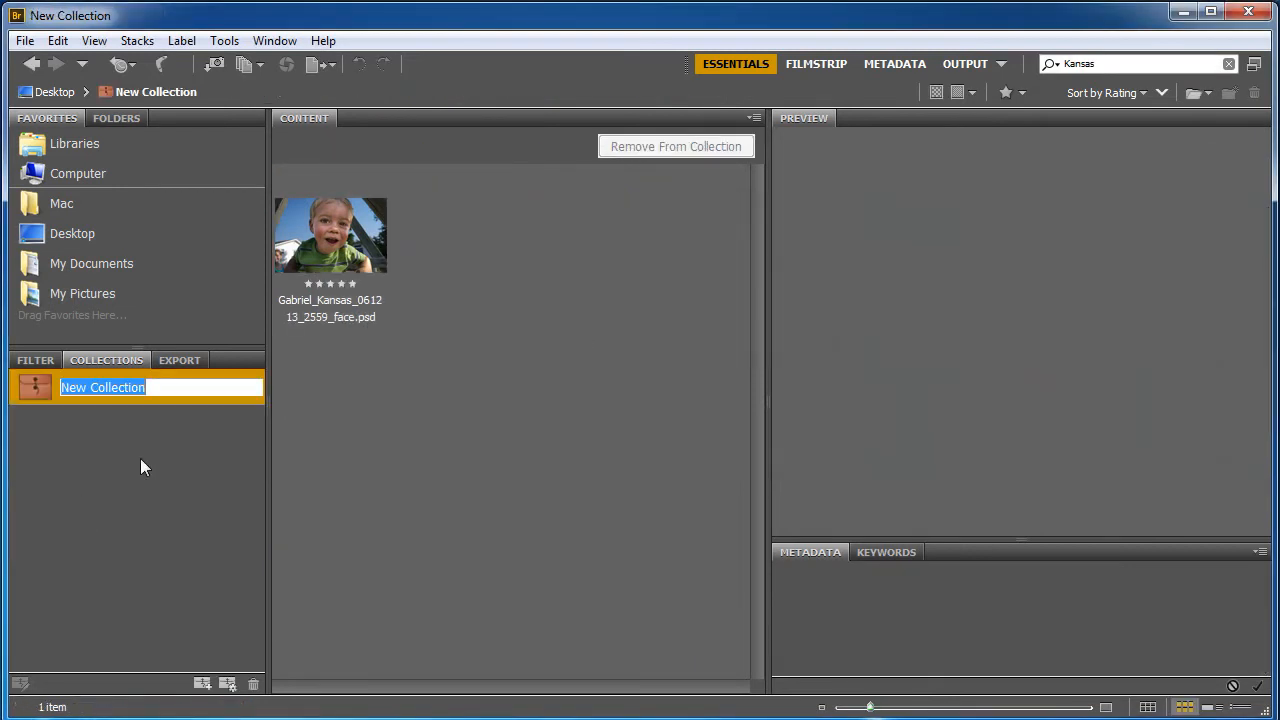
{"action": "type", "text": "Pics for"}
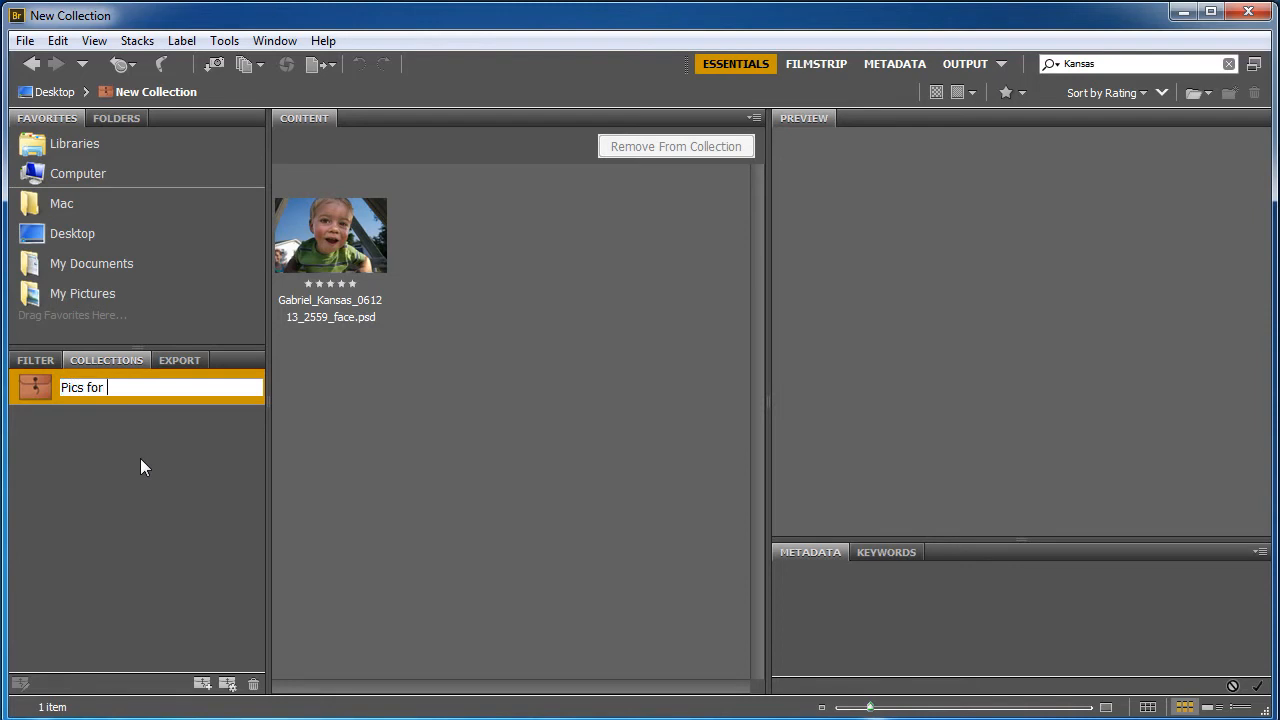
{"action": "type", "text": "Grandma"}
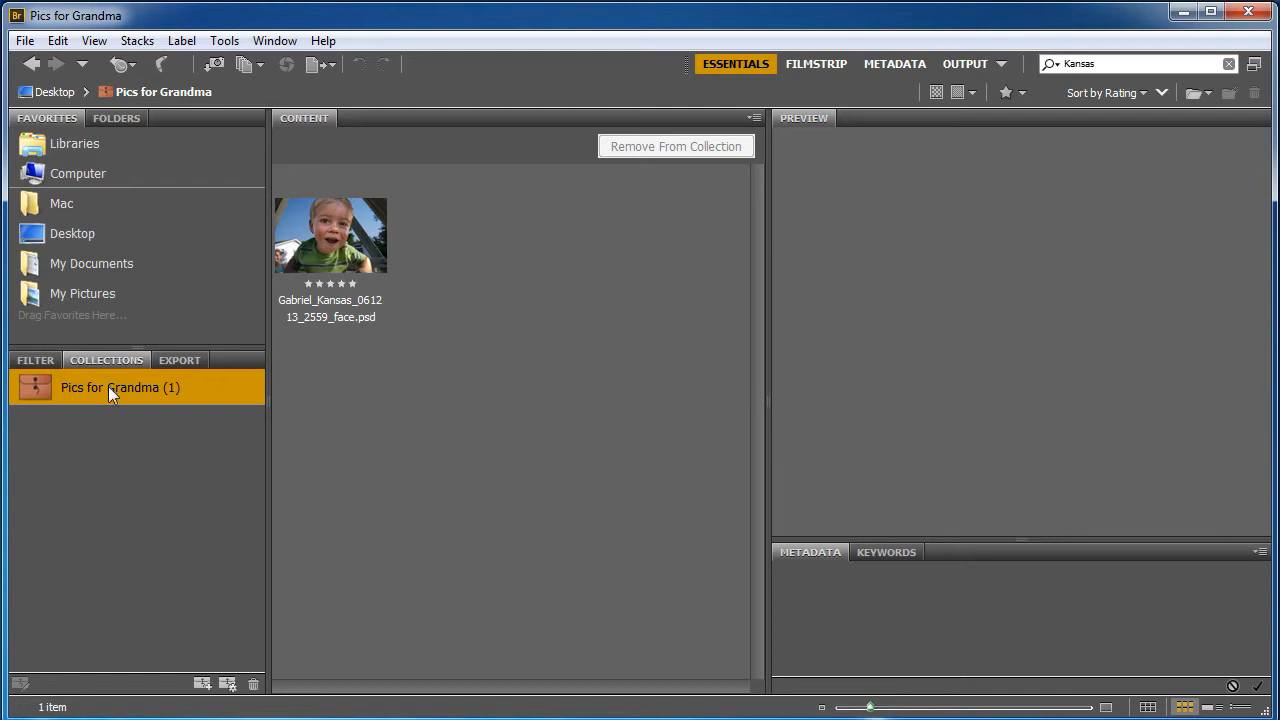
{"action": "mouse_move", "coordinate": [345, 322]}
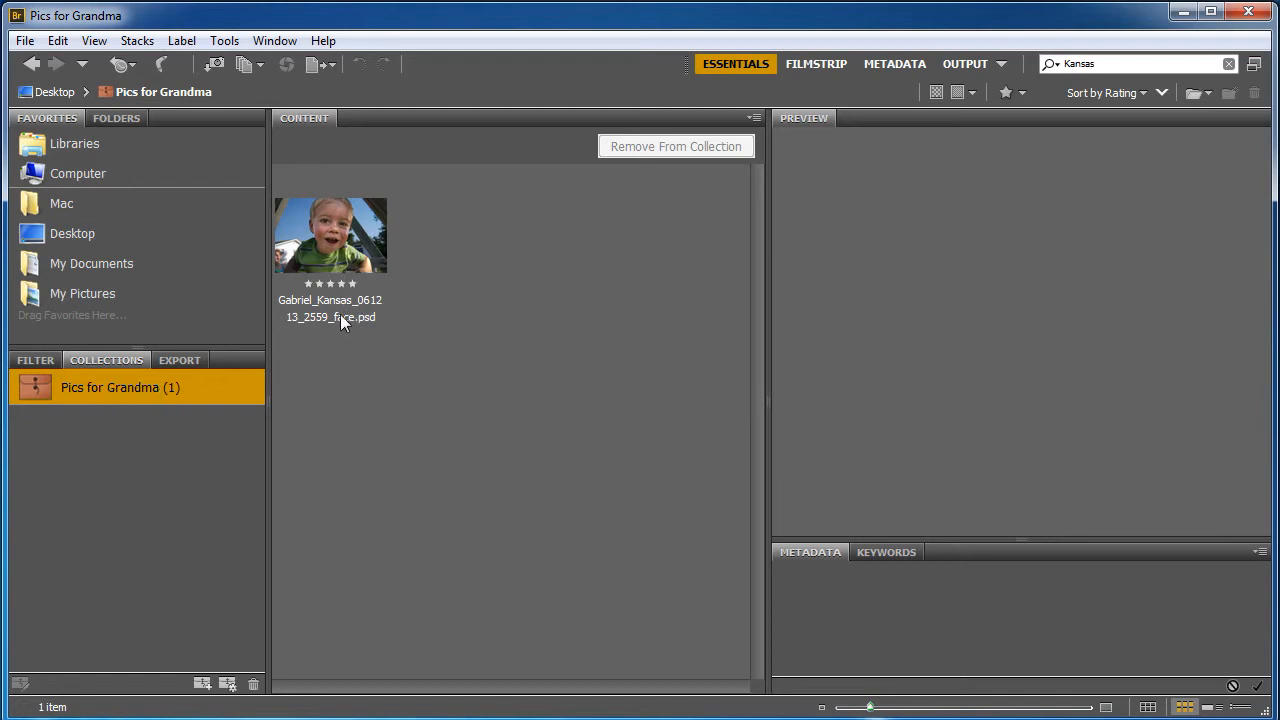
{"action": "mouse_move", "coordinate": [344, 258]}
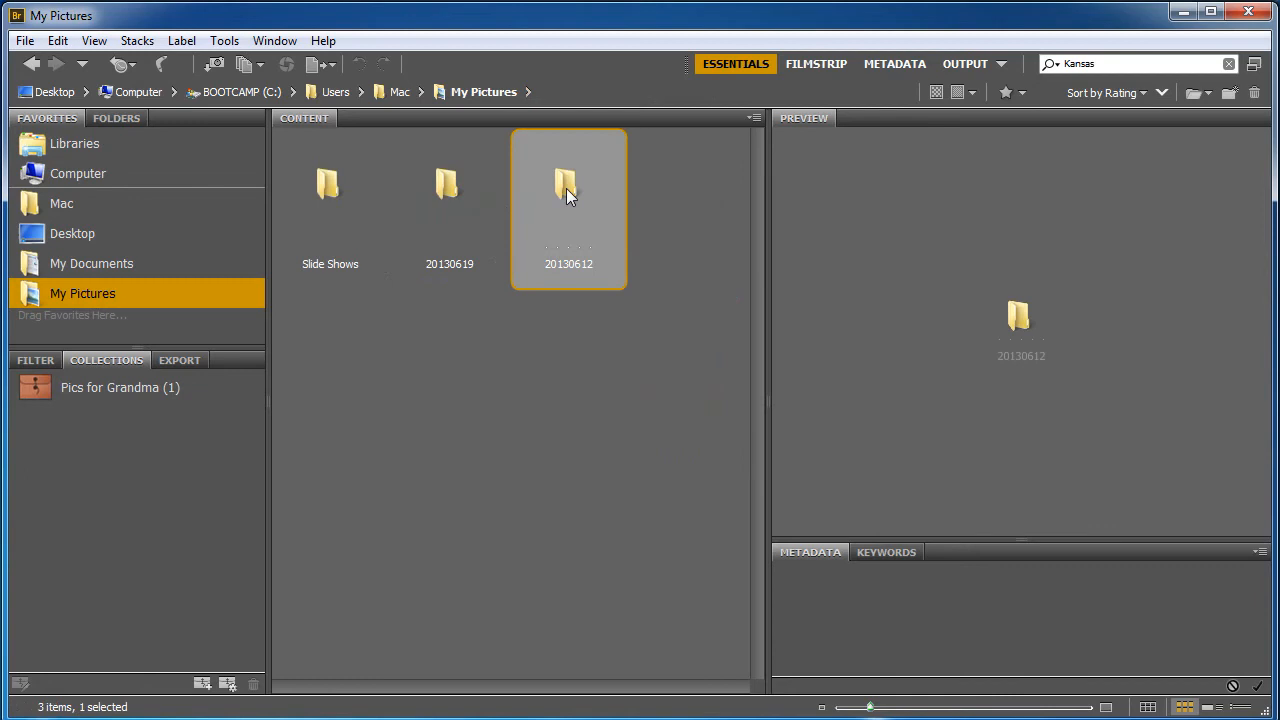
- Open the 20130612 folder, pick the Pics for Grandma collection, and select the climbing photo
{"action": "double_click", "coordinate": [568, 184]}
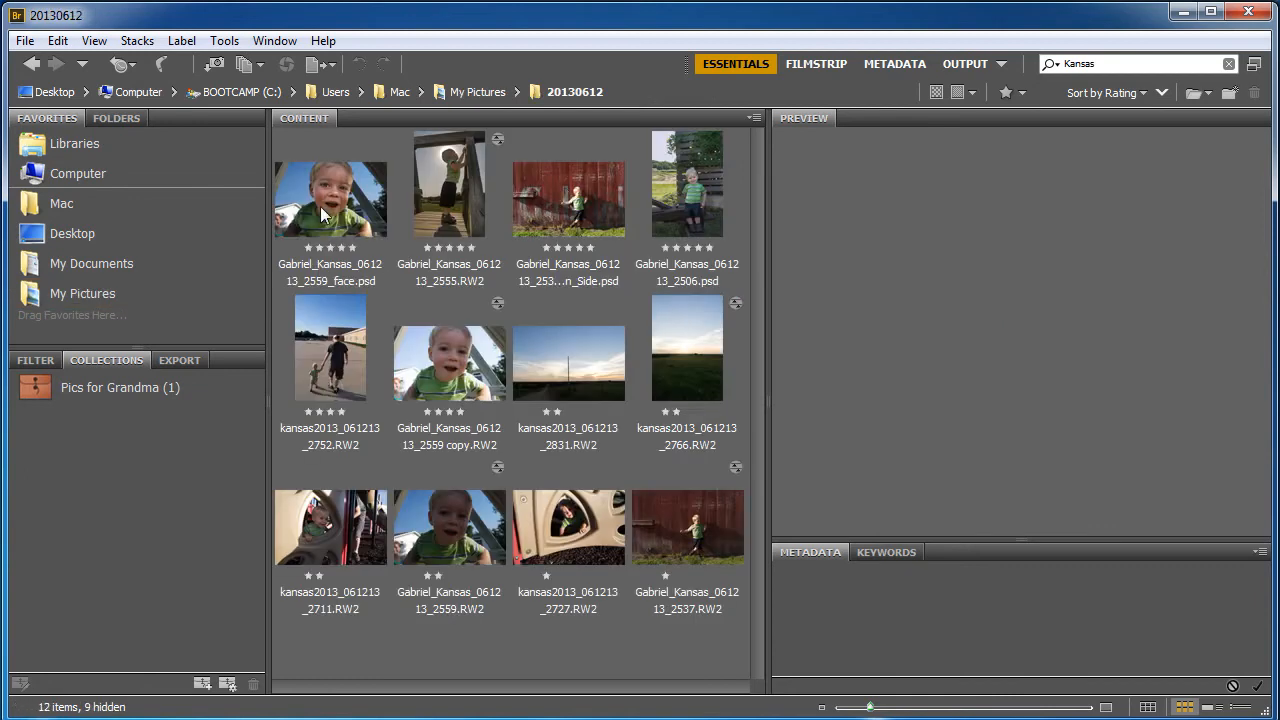
{"action": "mouse_move", "coordinate": [323, 213]}
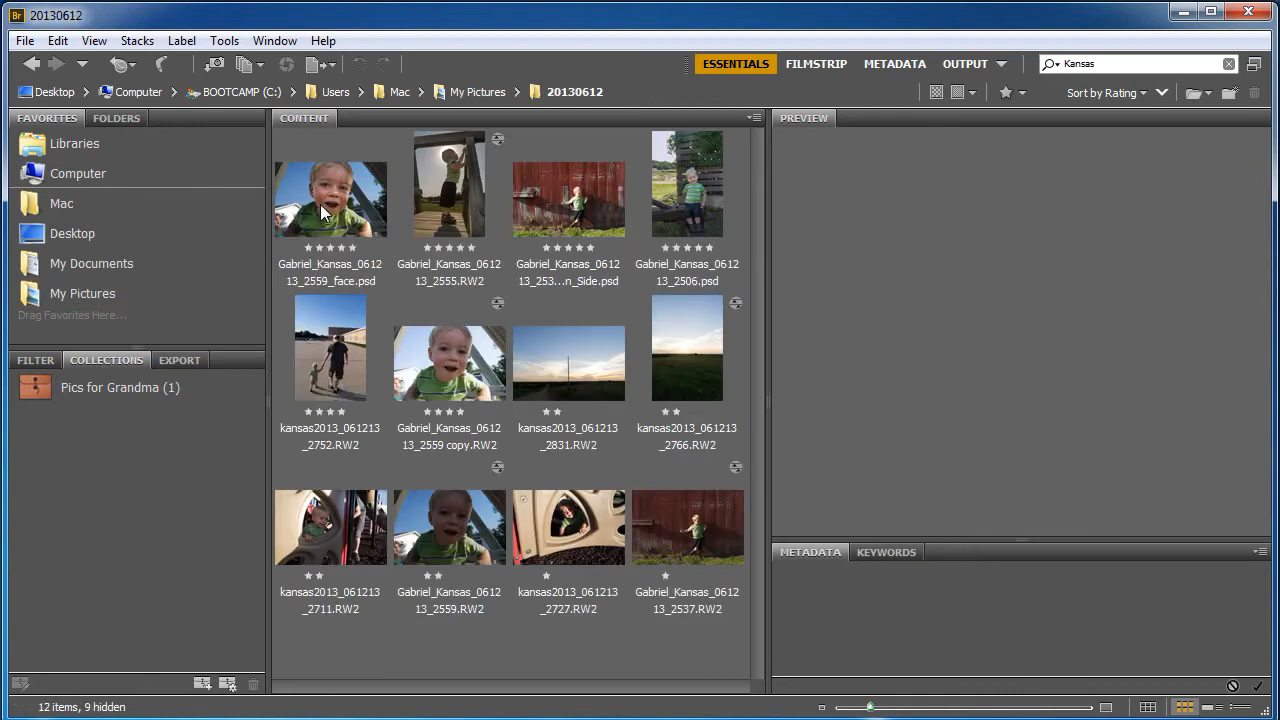
{"action": "left_click", "coordinate": [109, 387]}
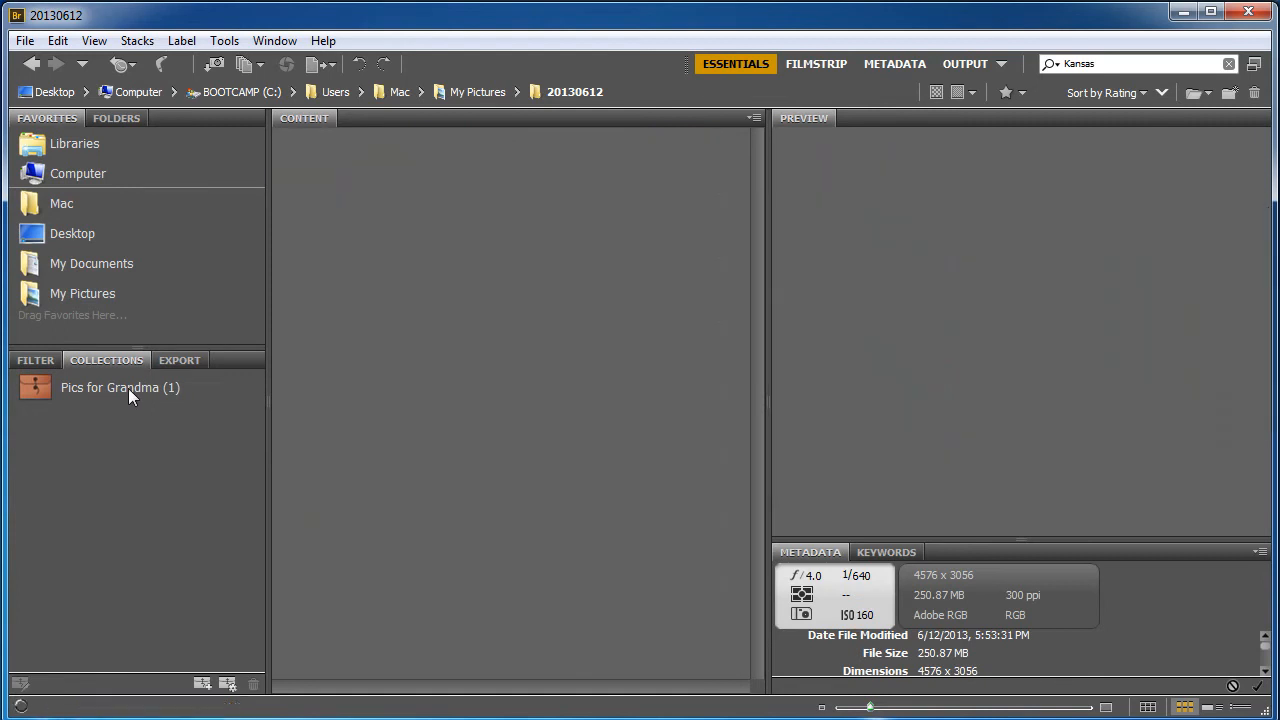
{"action": "left_click", "coordinate": [119, 387]}
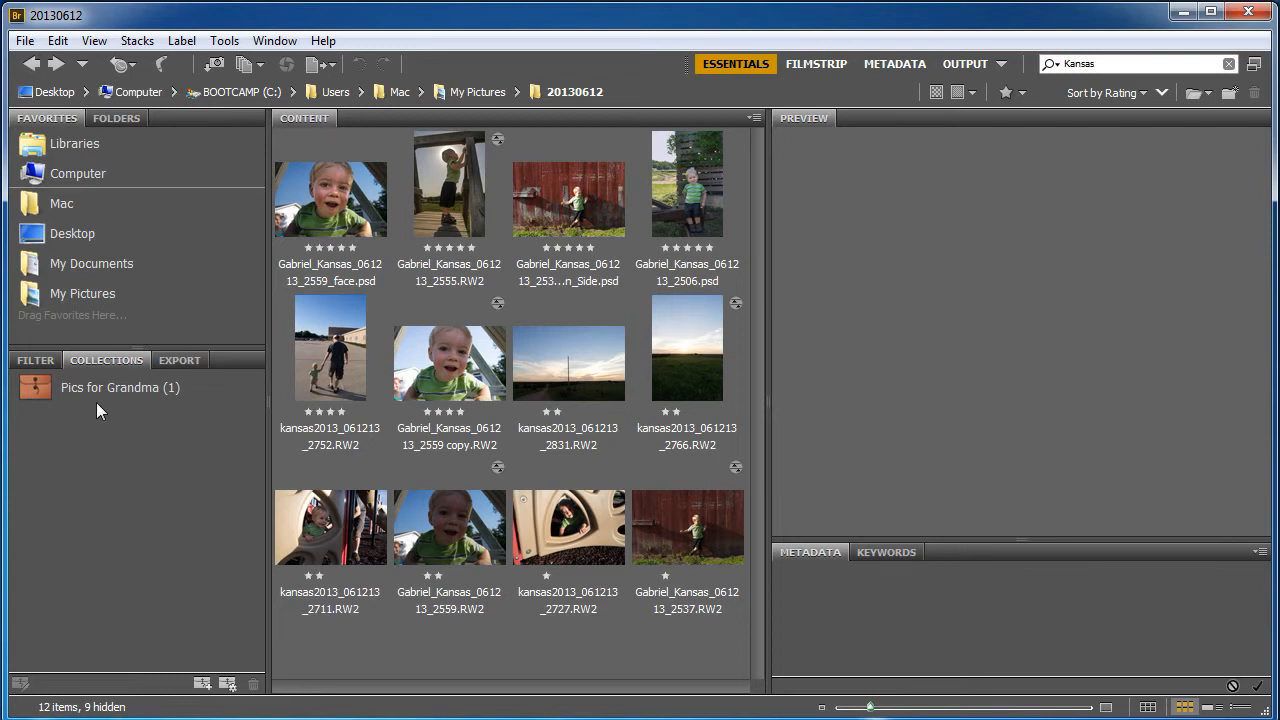
{"action": "mouse_move", "coordinate": [80, 398]}
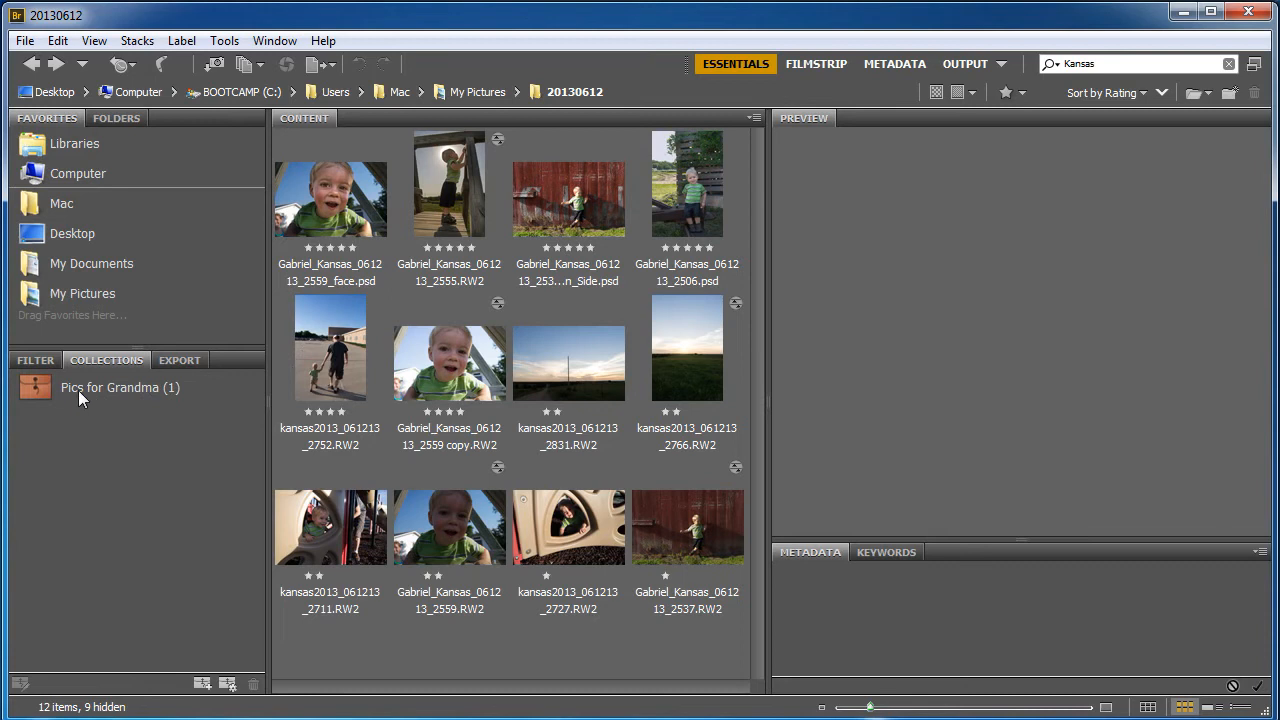
{"action": "mouse_move", "coordinate": [113, 413]}
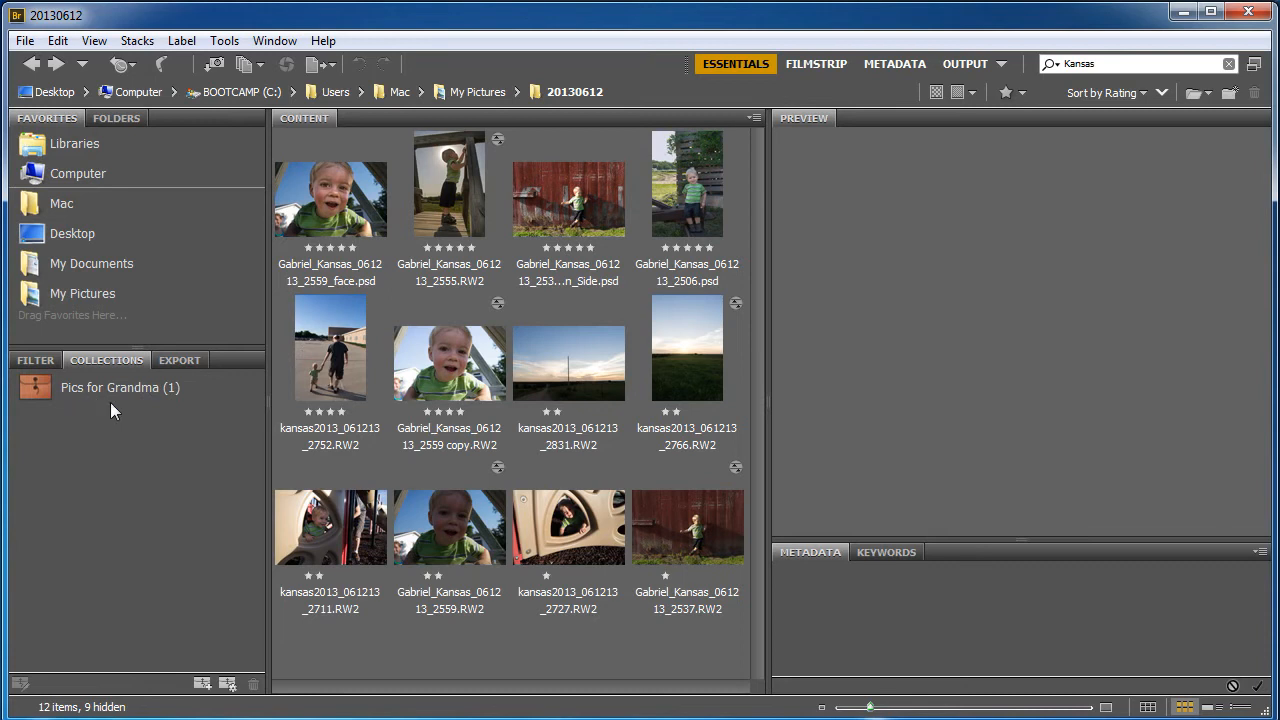
{"action": "mouse_move", "coordinate": [462, 262]}
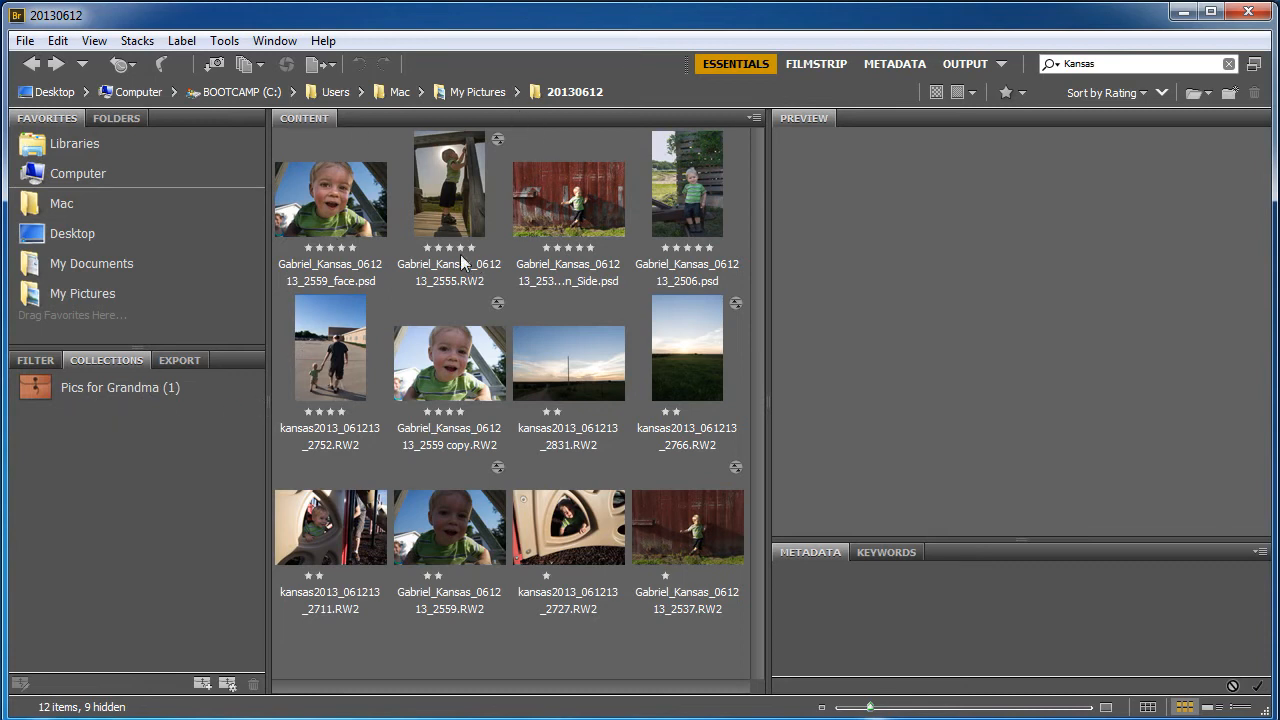
{"action": "mouse_move", "coordinate": [490, 296]}
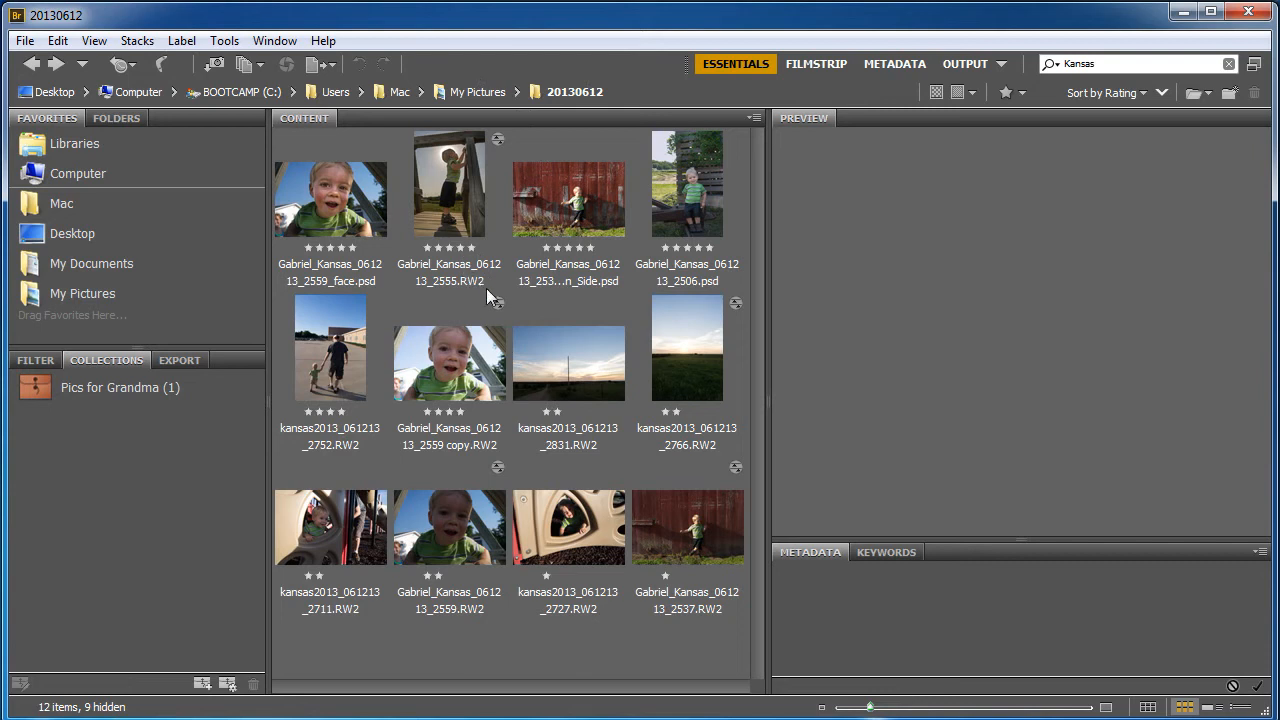
{"action": "mouse_move", "coordinate": [458, 188]}
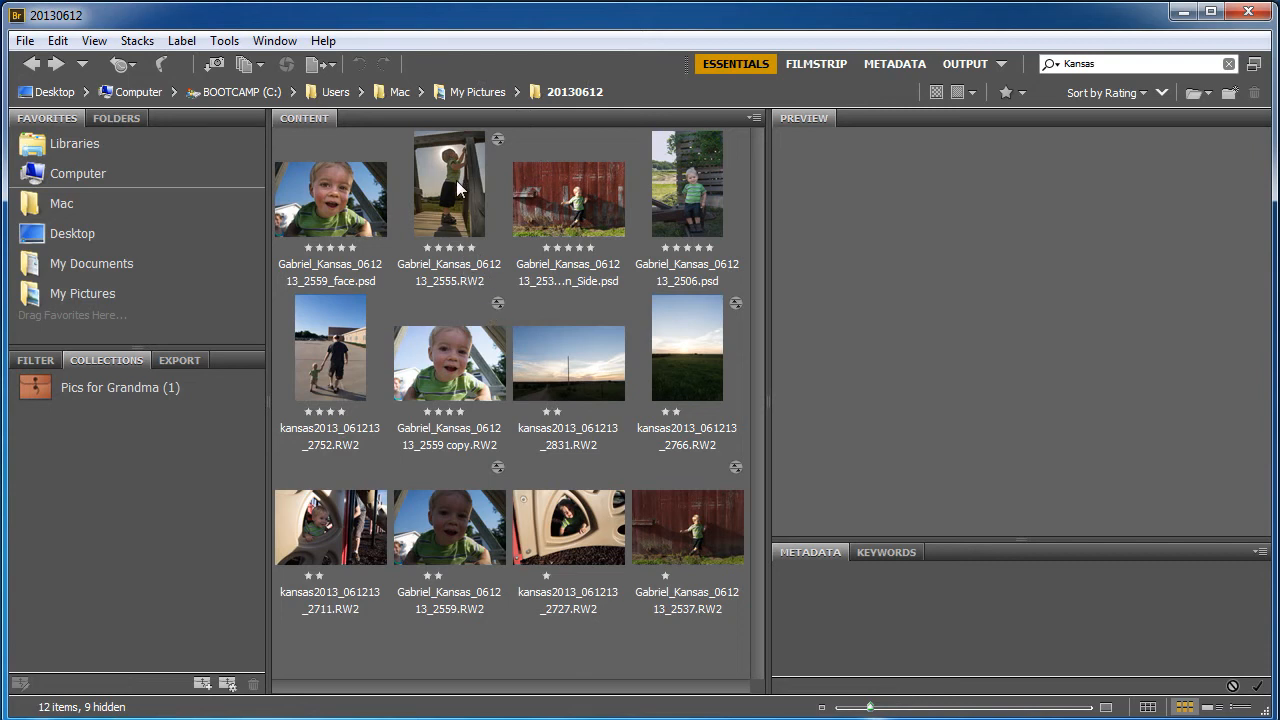
{"action": "left_click", "coordinate": [449, 183]}
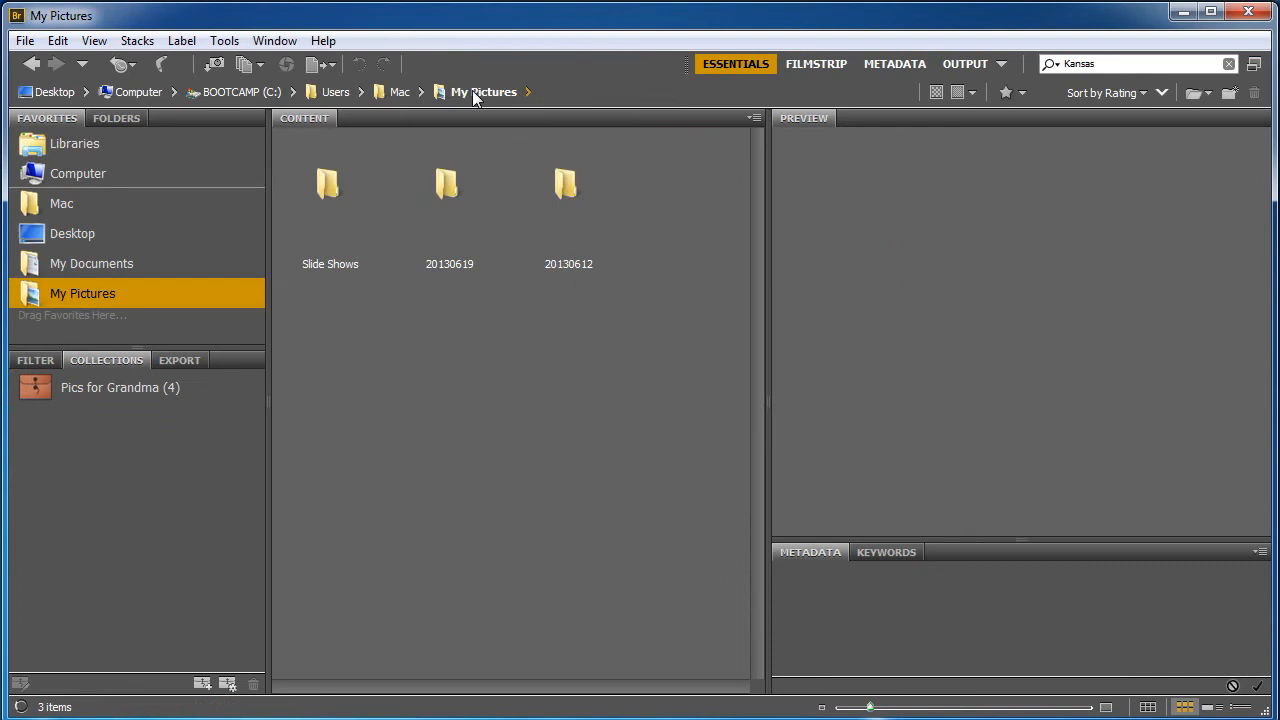
{"action": "mouse_move", "coordinate": [540, 213]}
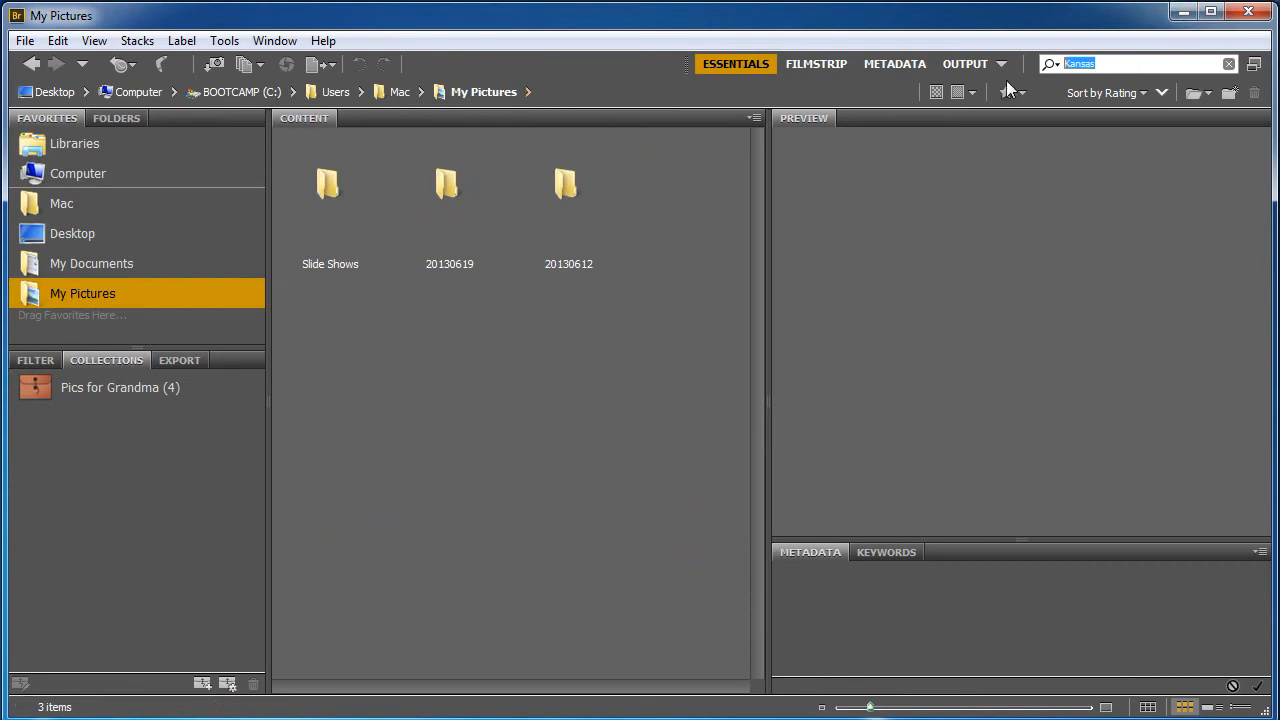
- Search for 'Flower' and add lily photos 007, 005 and 001 to Pics for Grandma
{"action": "type", "text": "Flower"}
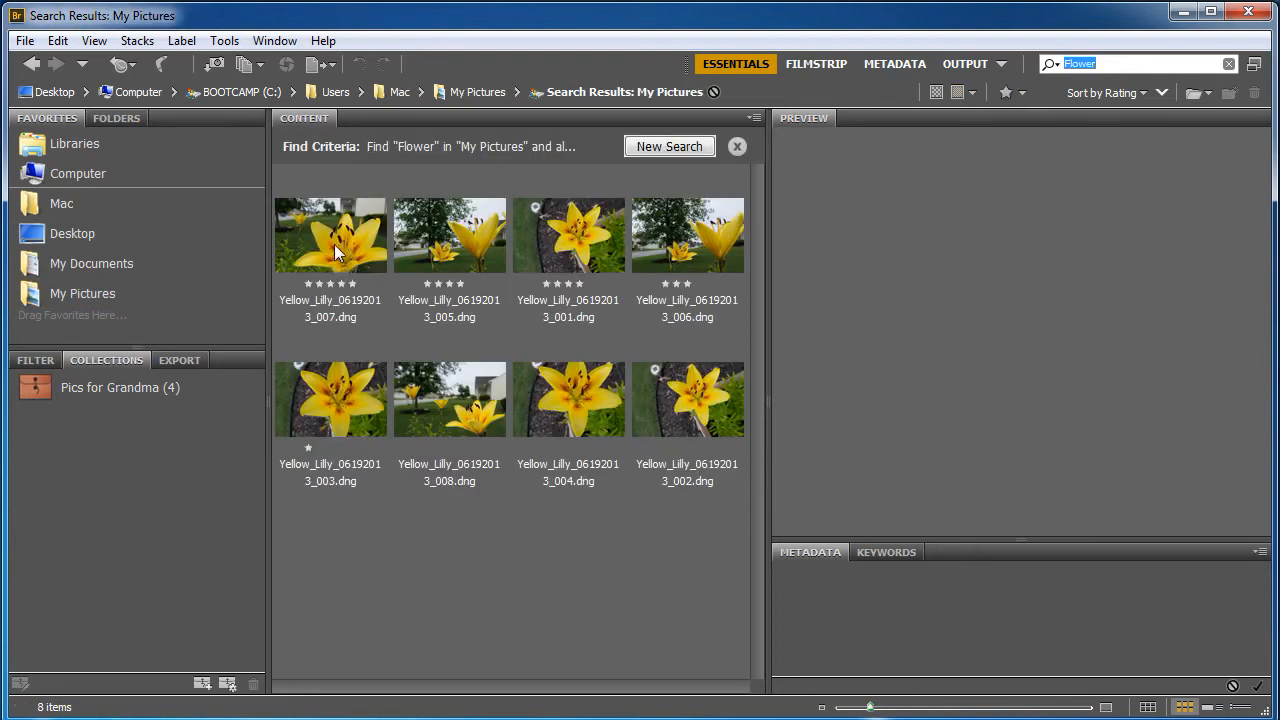
{"action": "left_click", "coordinate": [330, 235]}
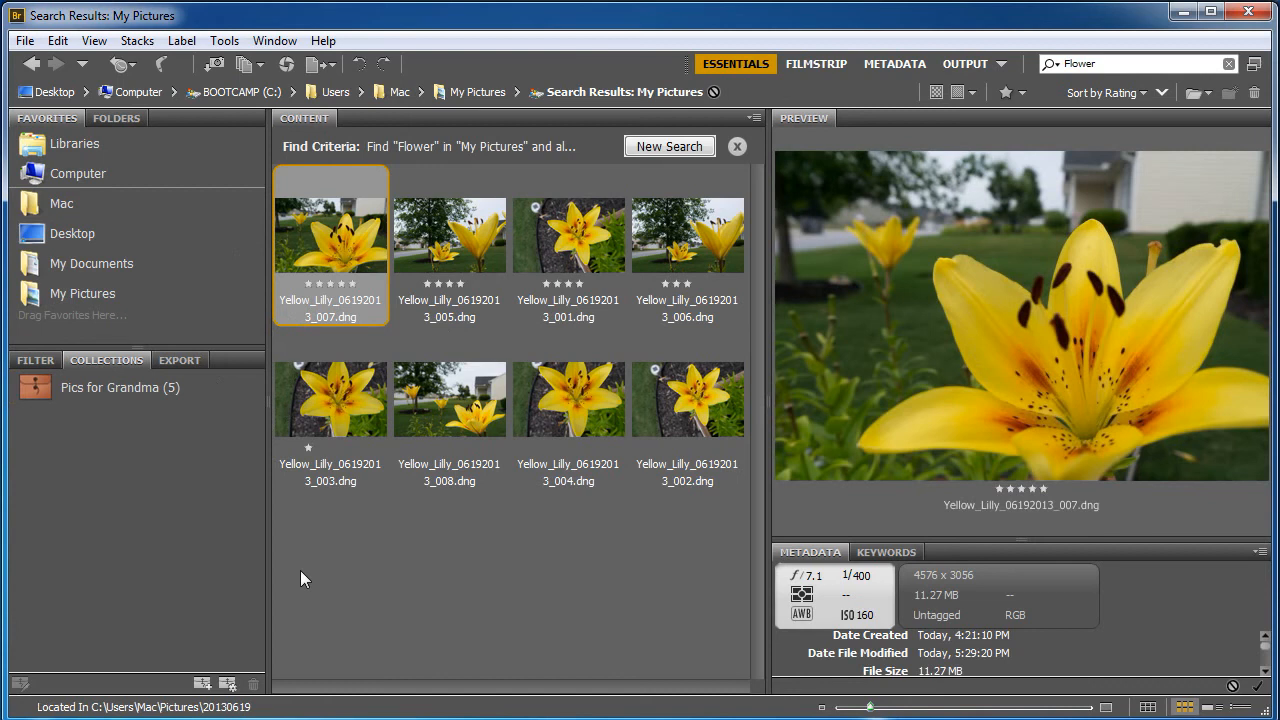
{"action": "mouse_move", "coordinate": [568, 245]}
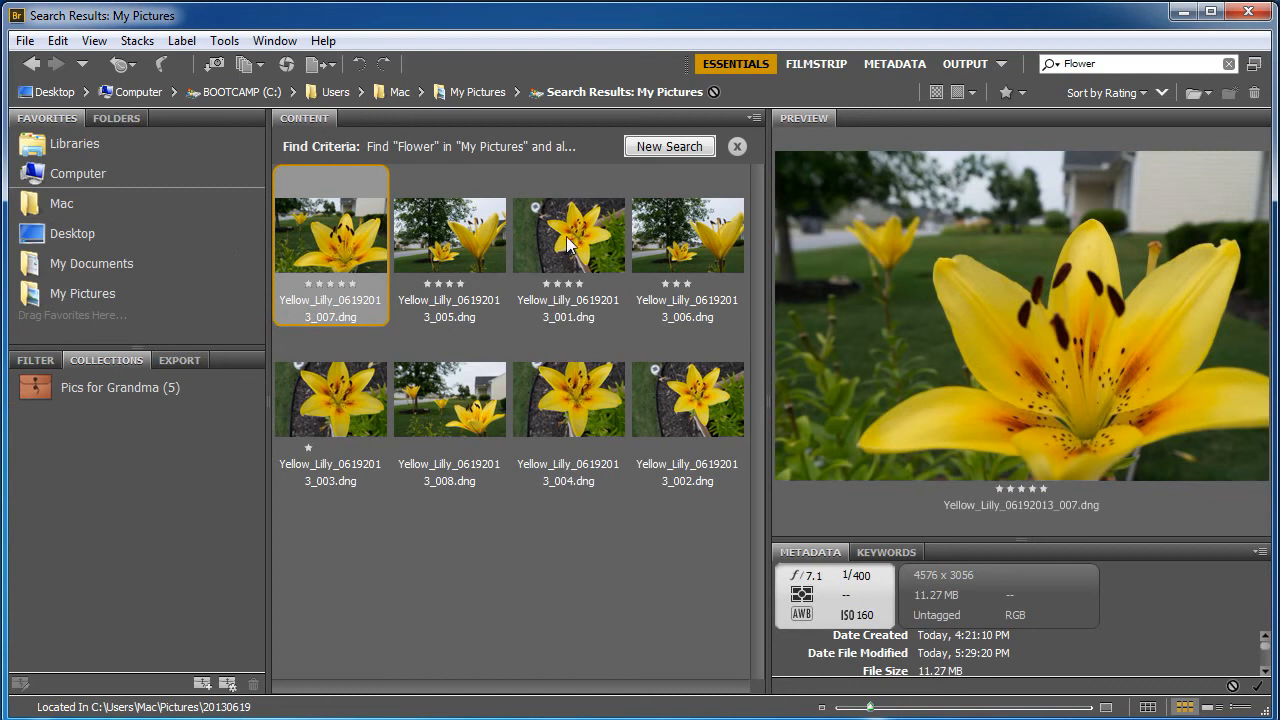
{"action": "left_click", "coordinate": [449, 235]}
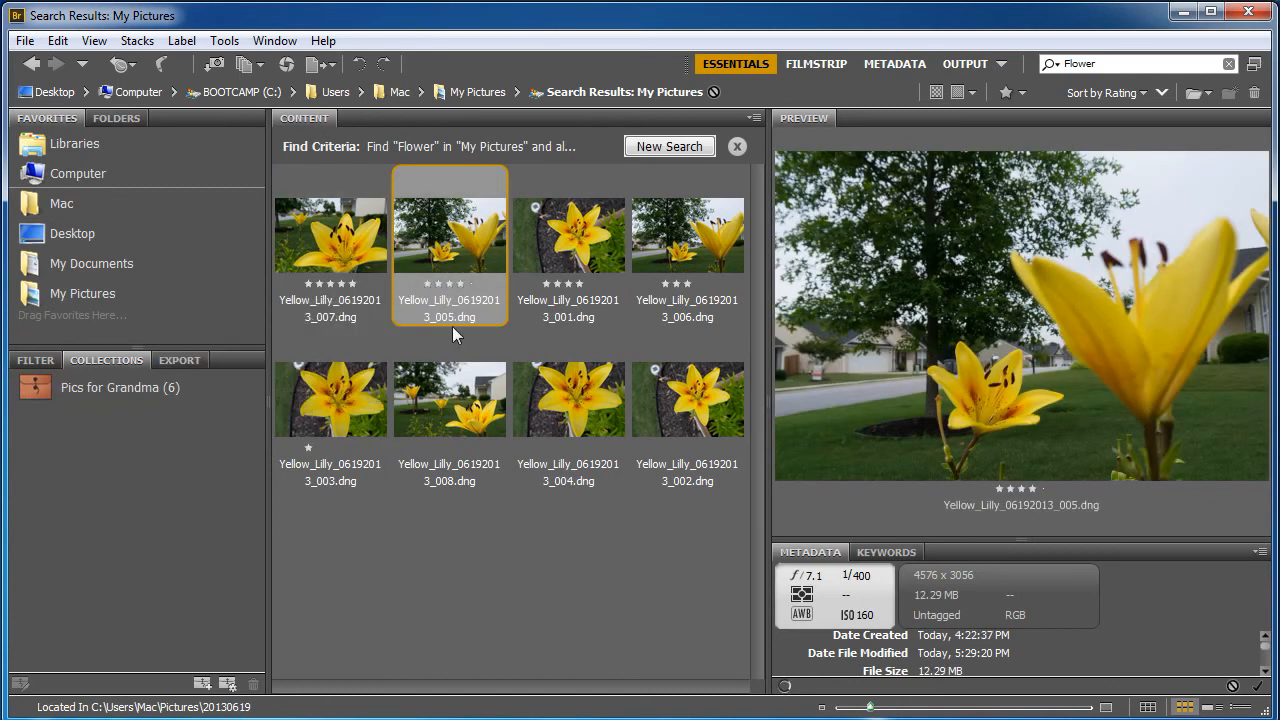
{"action": "left_click", "coordinate": [568, 235]}
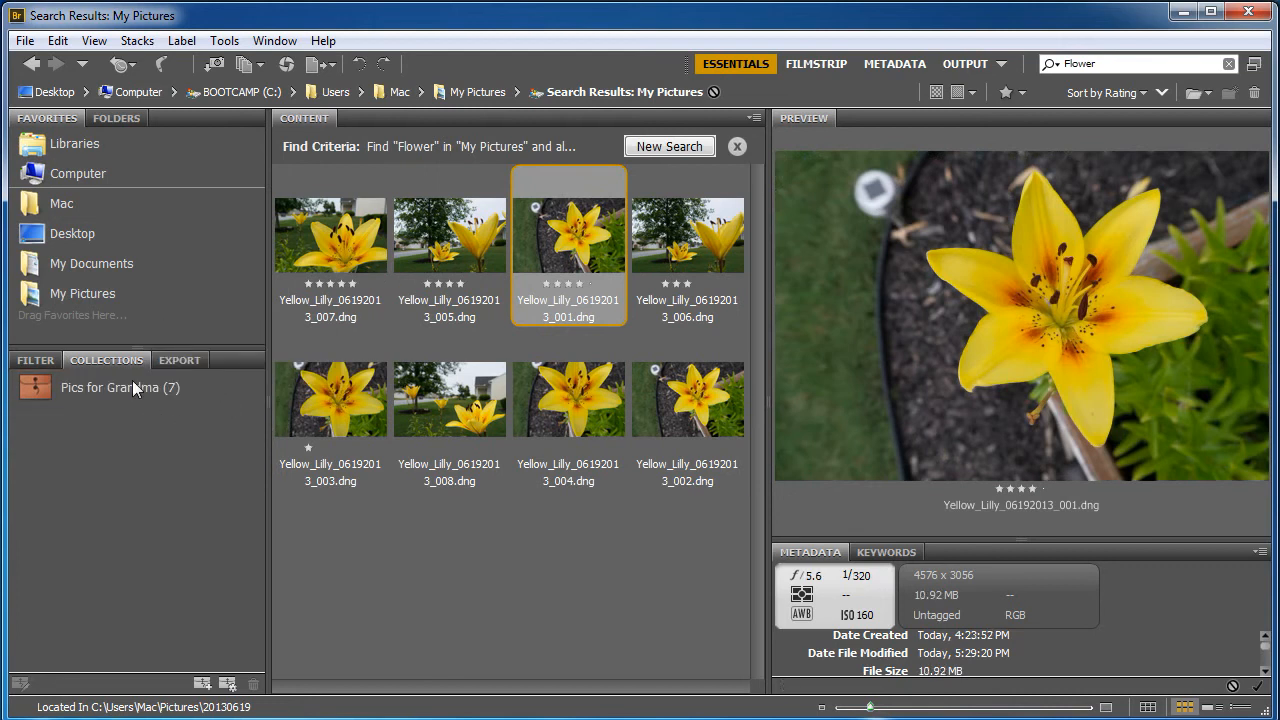
- View the seven lily and Kansas photos in the Pics for Grandma collection
{"action": "left_click", "coordinate": [119, 387]}
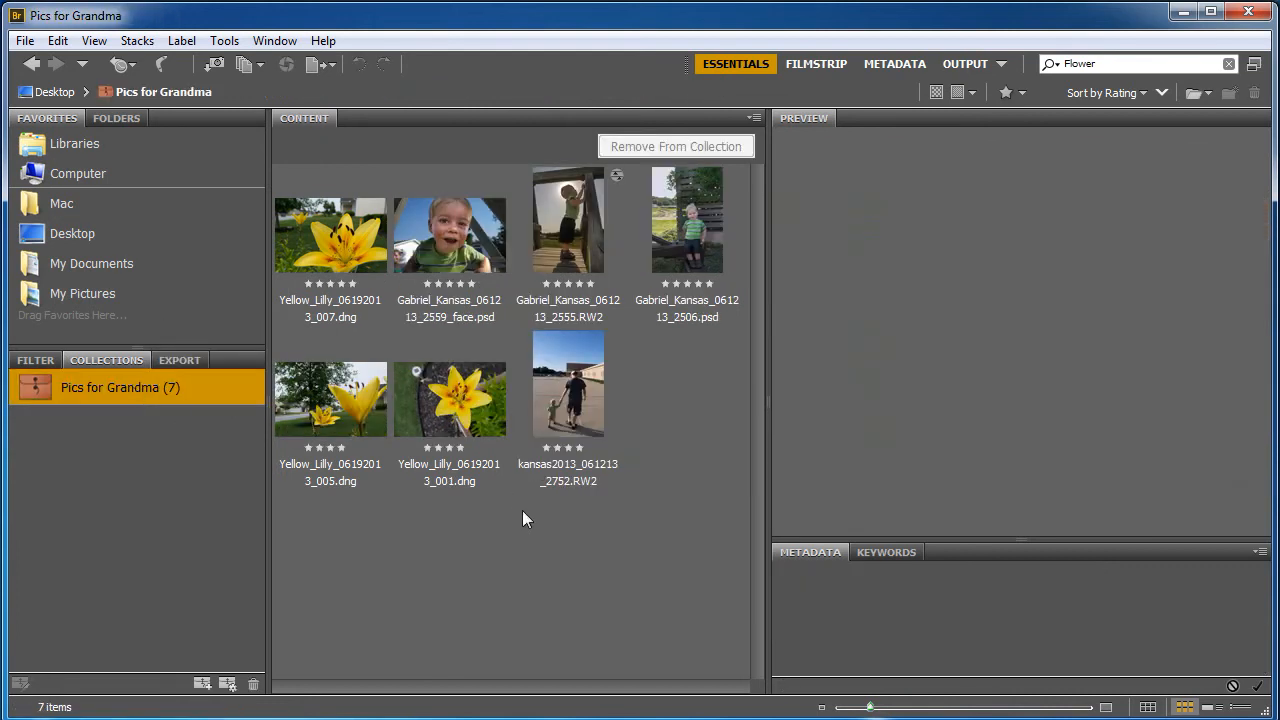
{"action": "mouse_move", "coordinate": [350, 560]}
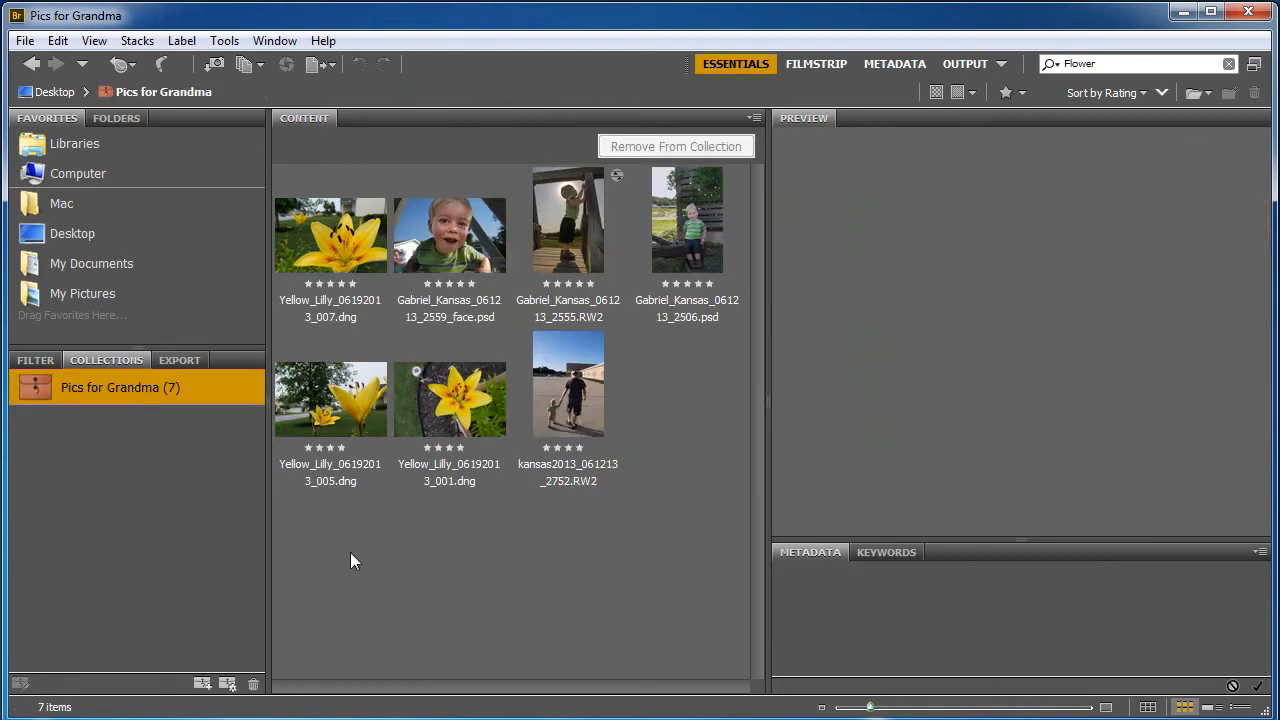
{"action": "mouse_move", "coordinate": [320, 555]}
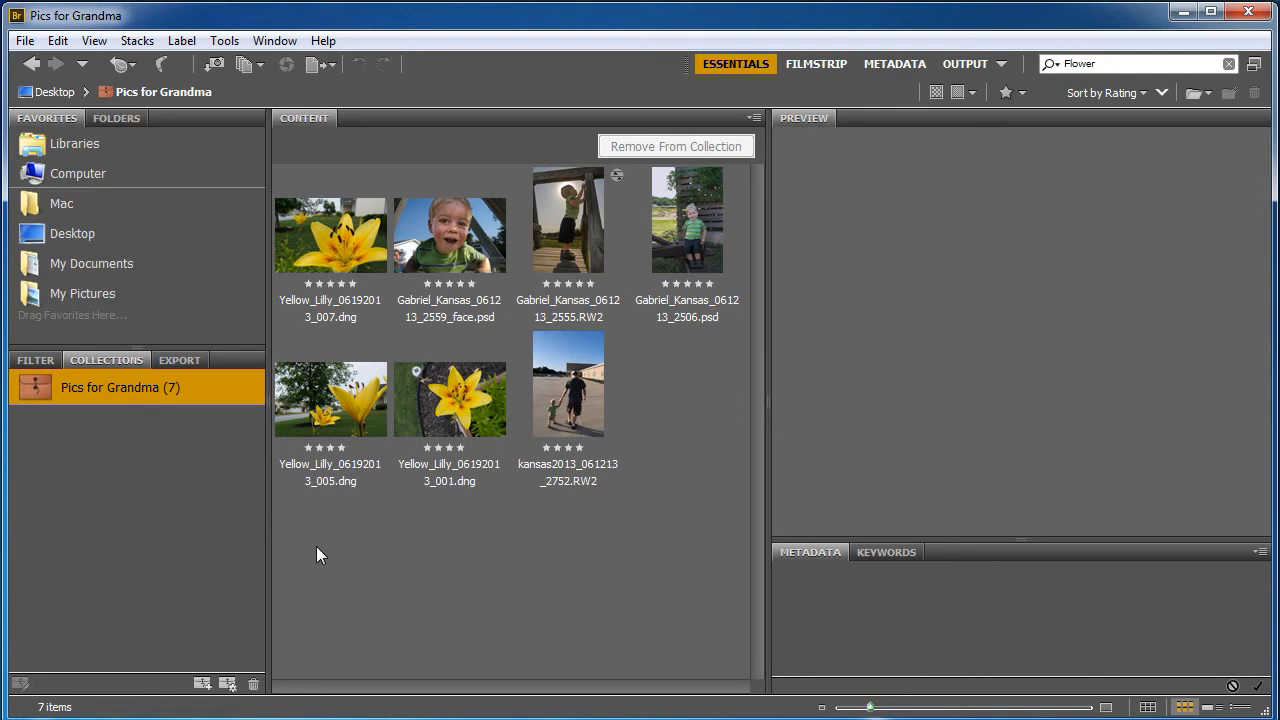
{"action": "mouse_move", "coordinate": [478, 507]}
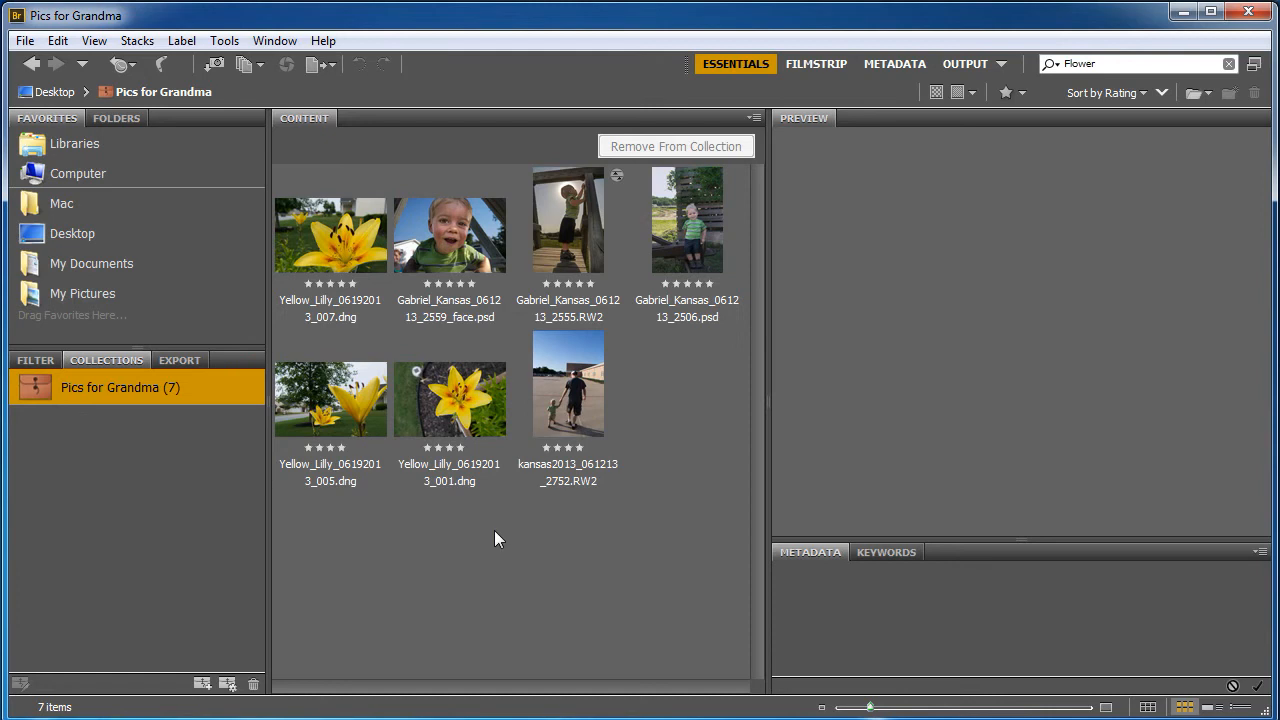
{"action": "mouse_move", "coordinate": [201, 567]}
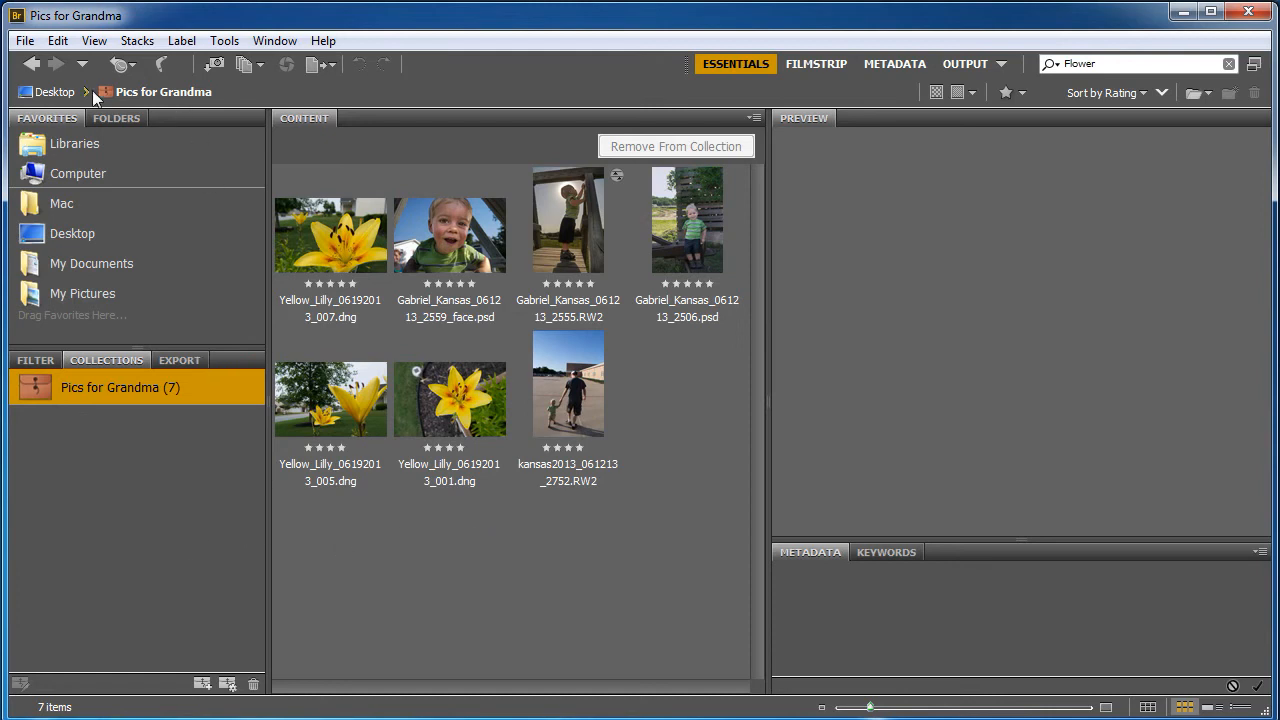
- Return to the My Pictures folder from the Favorites panel
{"action": "left_click", "coordinate": [82, 293]}
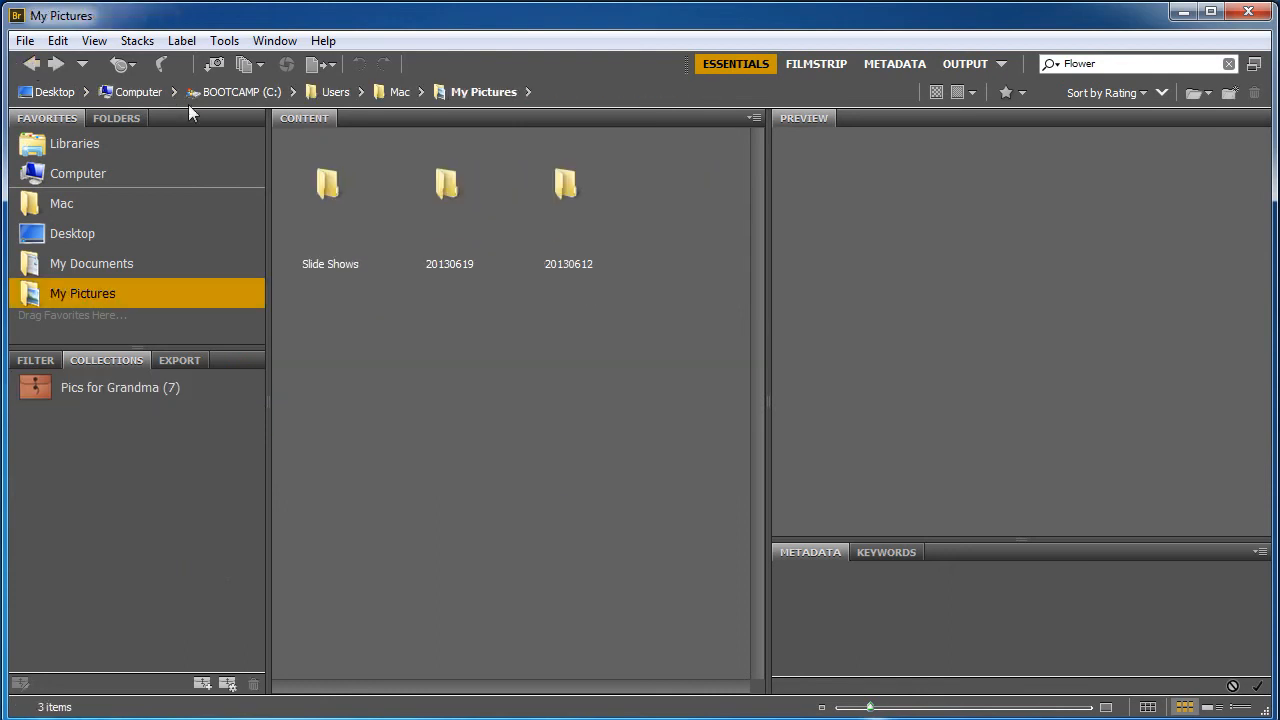
{"action": "mouse_move", "coordinate": [227, 684]}
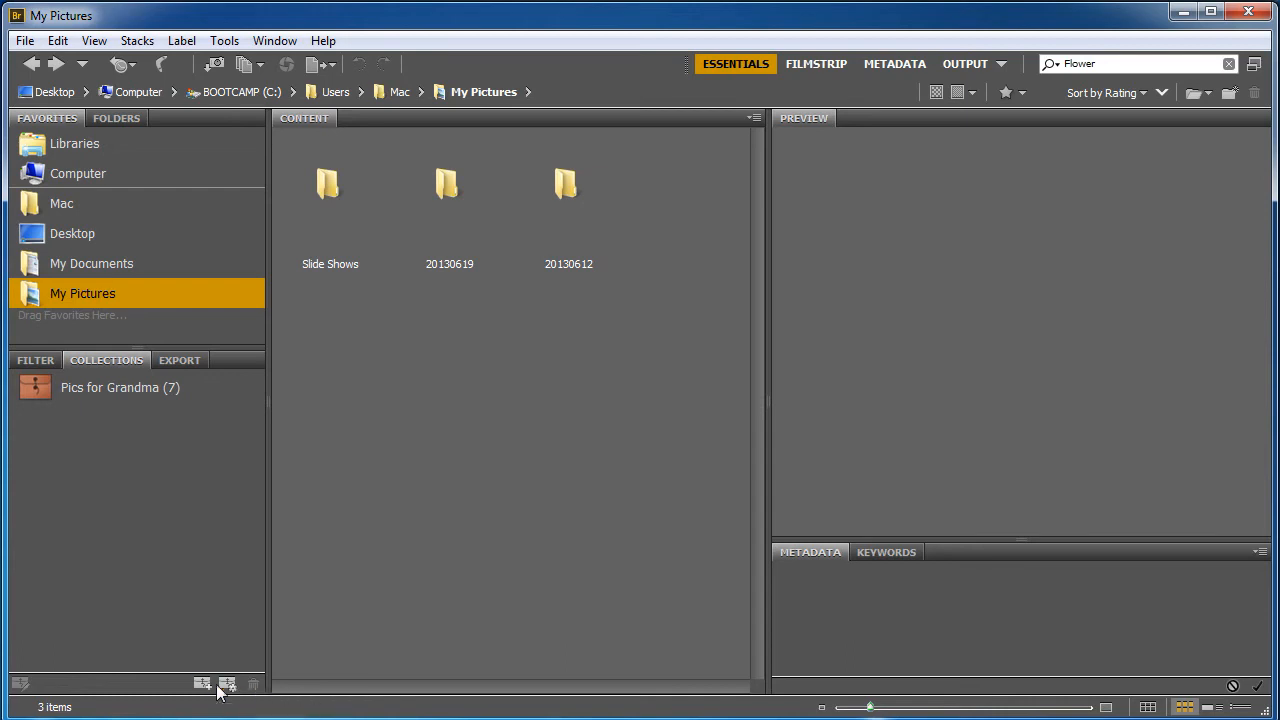
{"action": "mouse_move", "coordinate": [227, 684]}
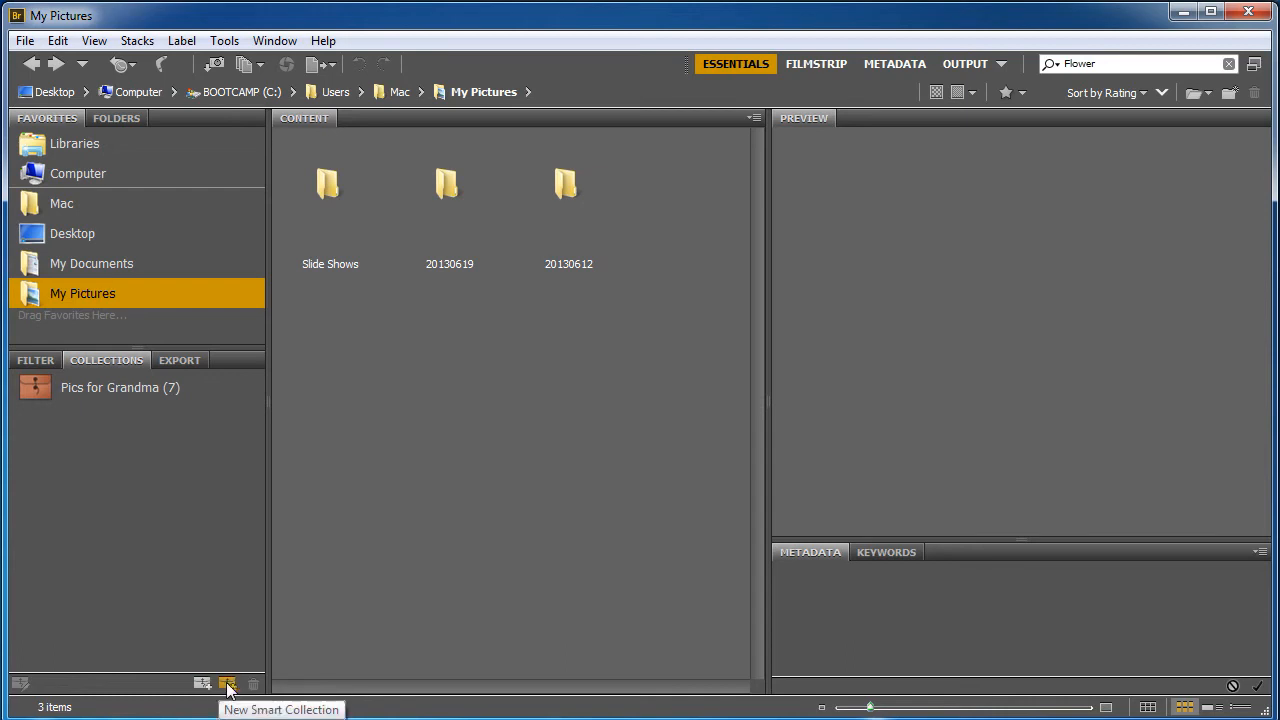
- Start a new Smart Collection and set its criterion field to Height
{"action": "left_click", "coordinate": [227, 684]}
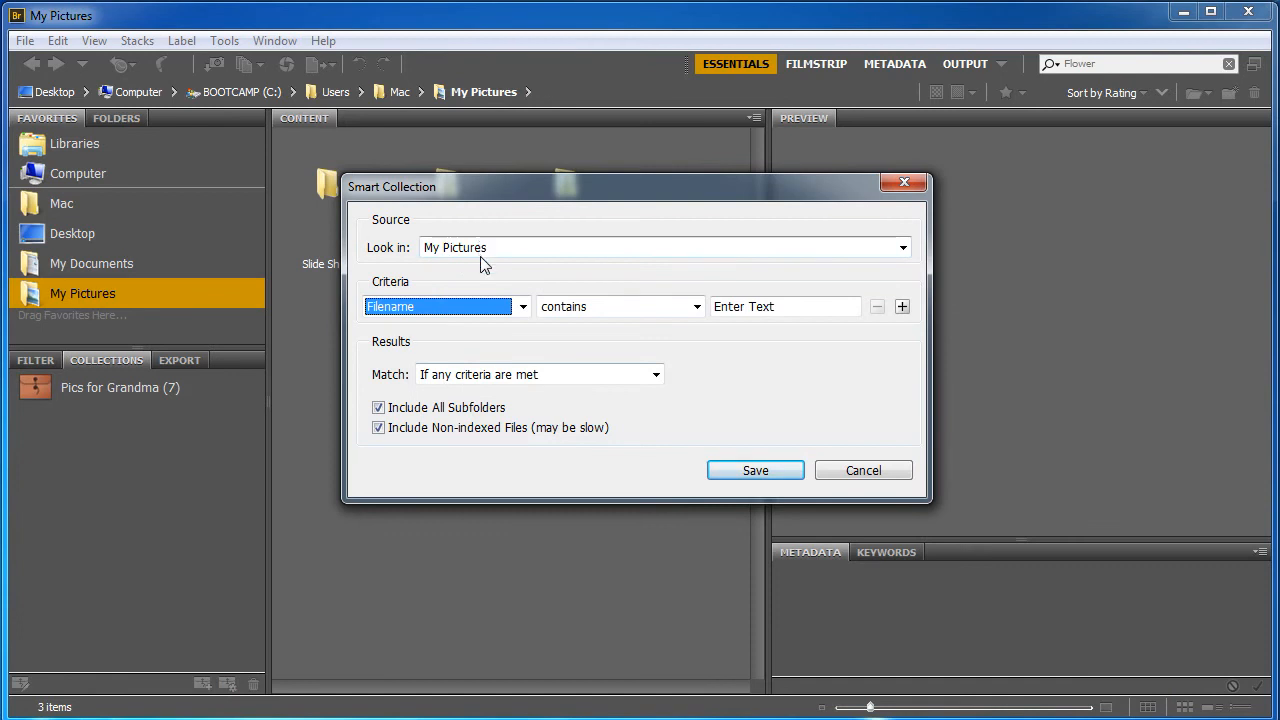
{"action": "mouse_move", "coordinate": [519, 354]}
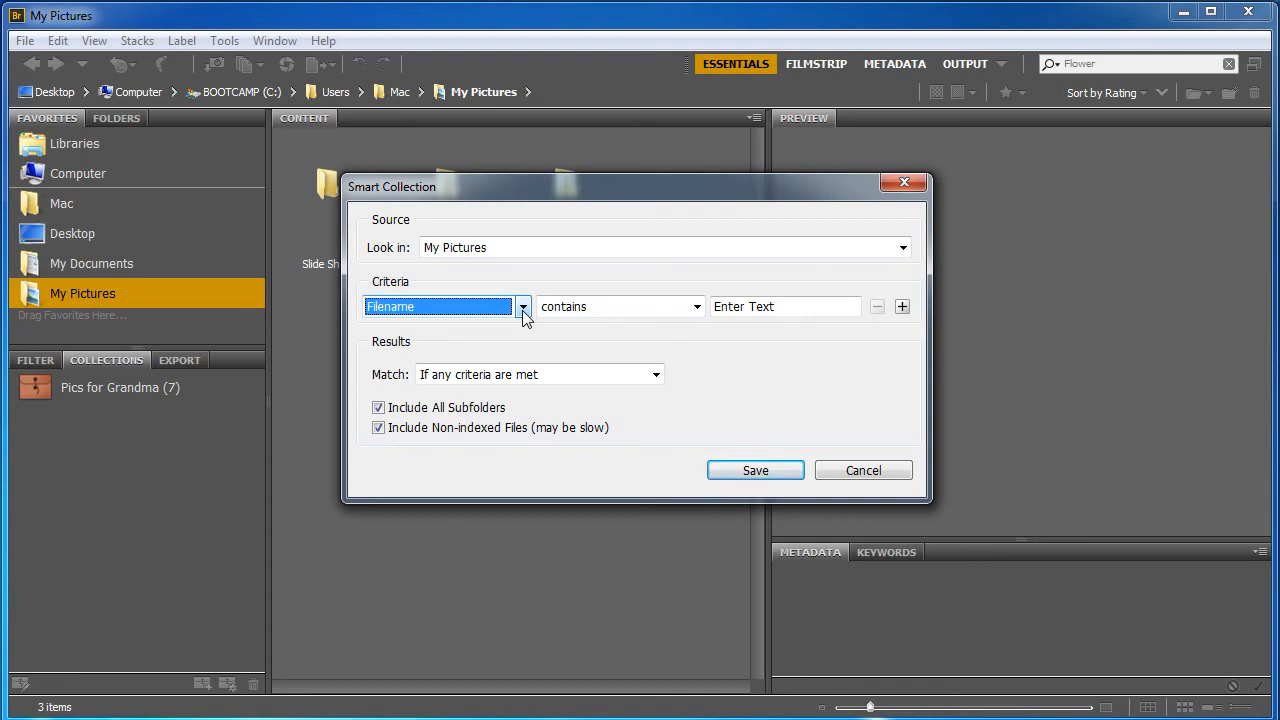
{"action": "left_click", "coordinate": [522, 306]}
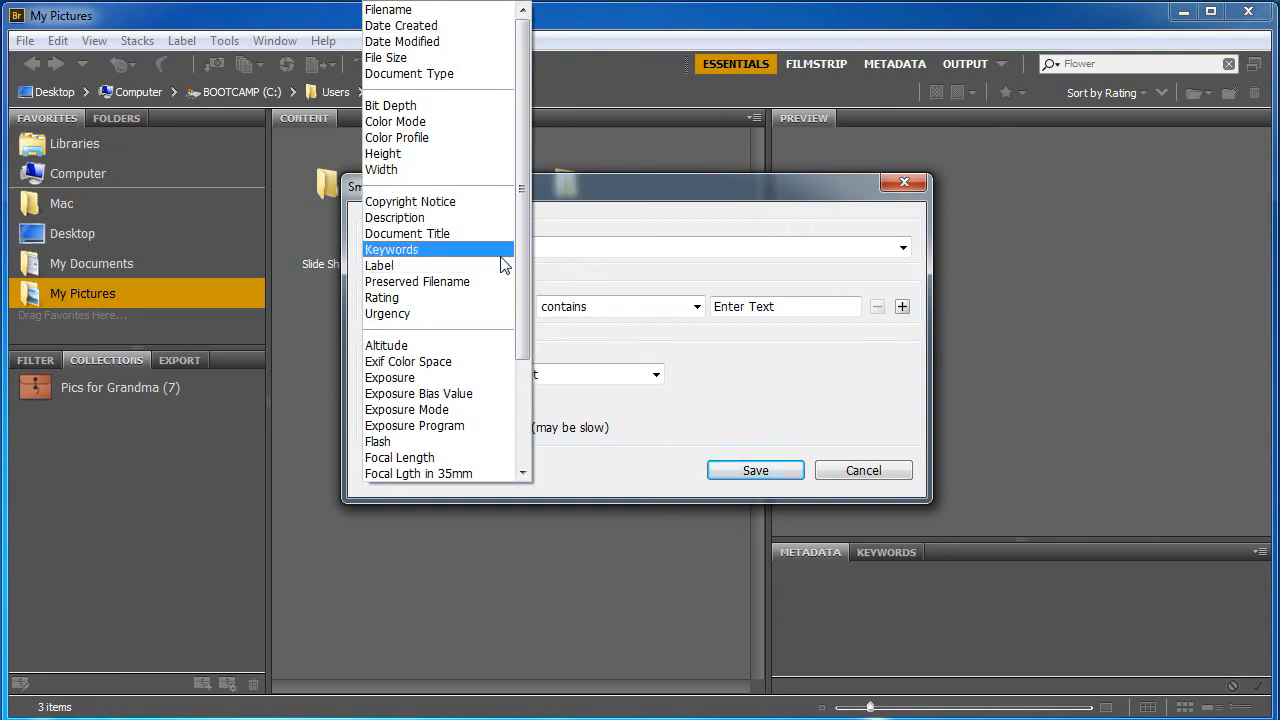
{"action": "left_click", "coordinate": [391, 249]}
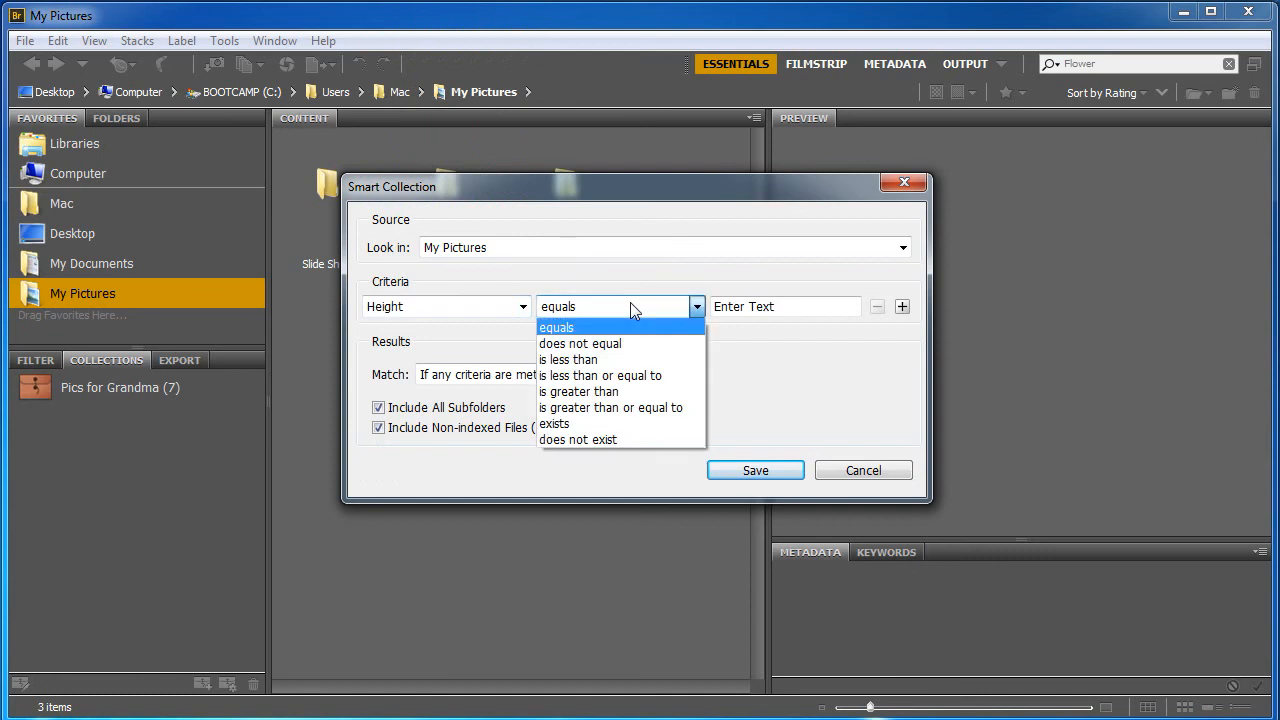
{"action": "mouse_move", "coordinate": [620, 343]}
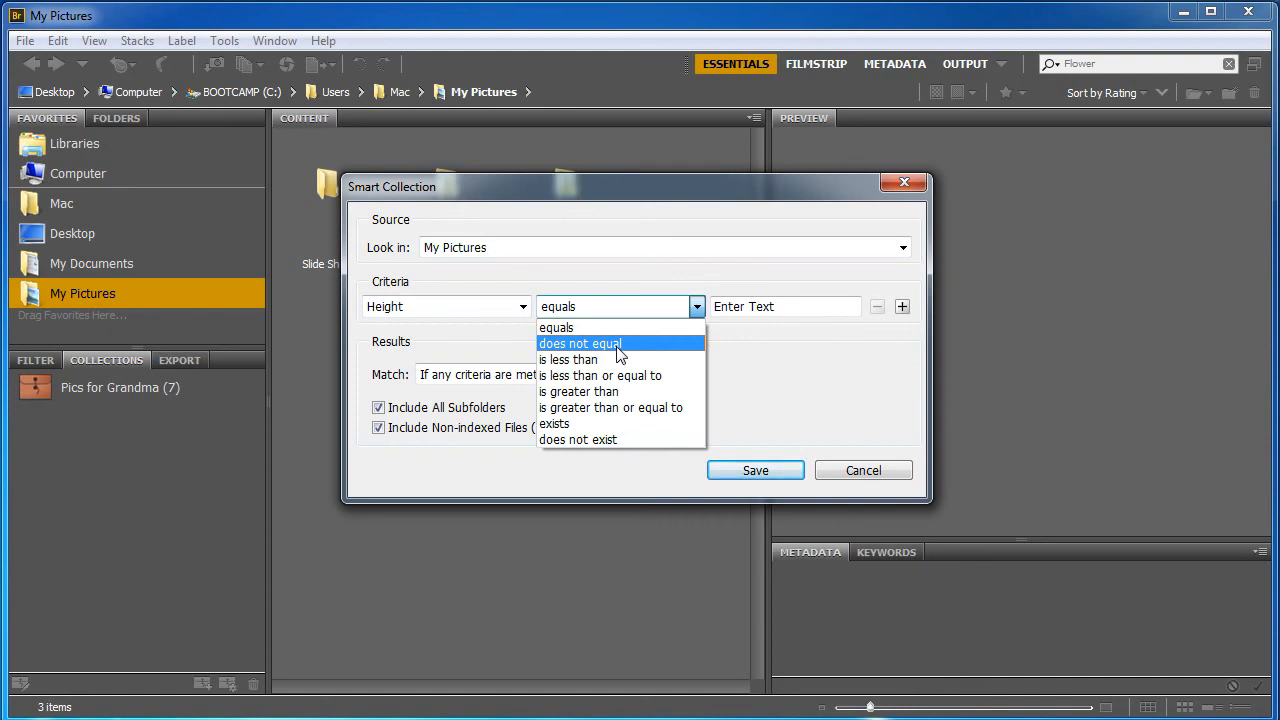
- Set the criterion to Height does not equal 1000
{"action": "left_click", "coordinate": [579, 343]}
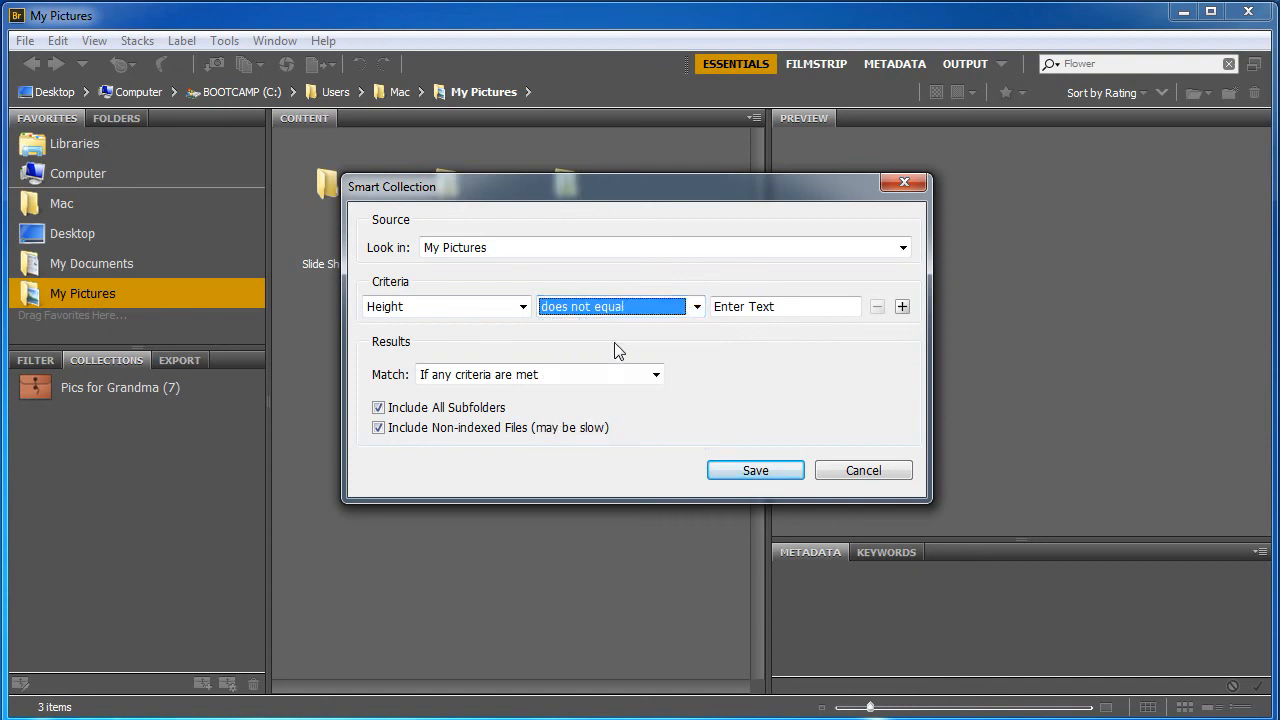
{"action": "left_click", "coordinate": [785, 306]}
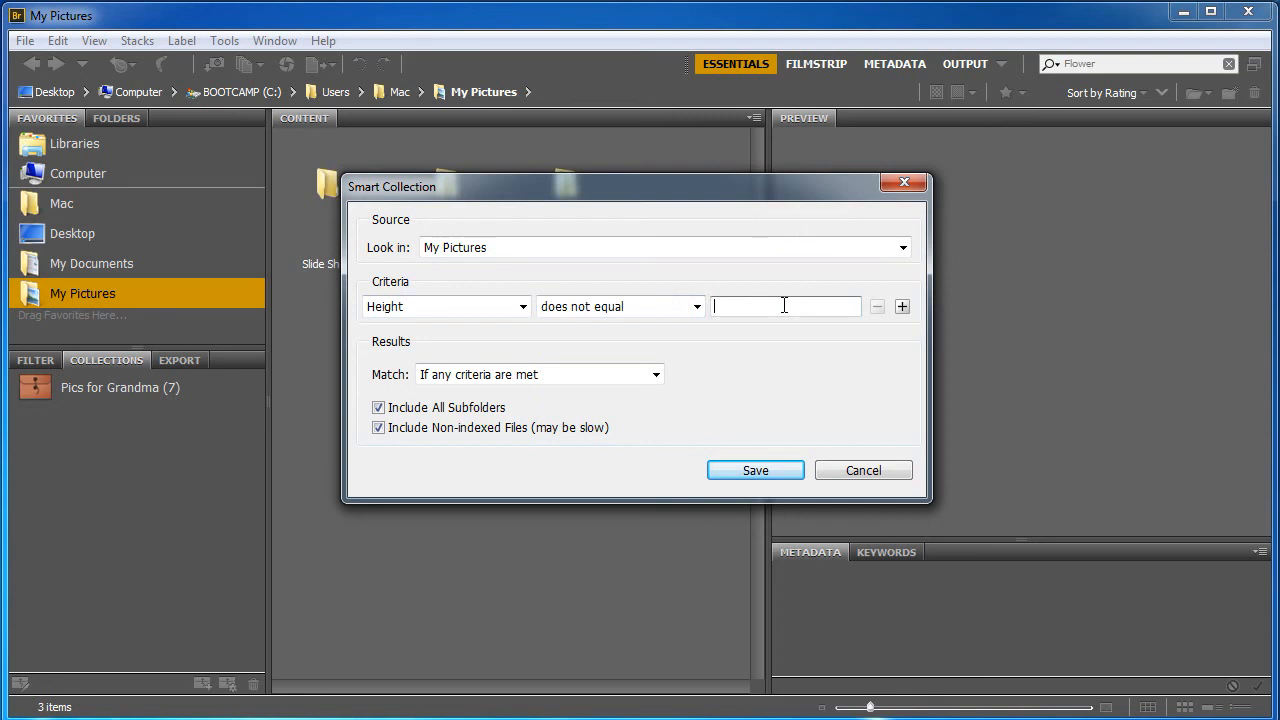
{"action": "type", "text": "1"}
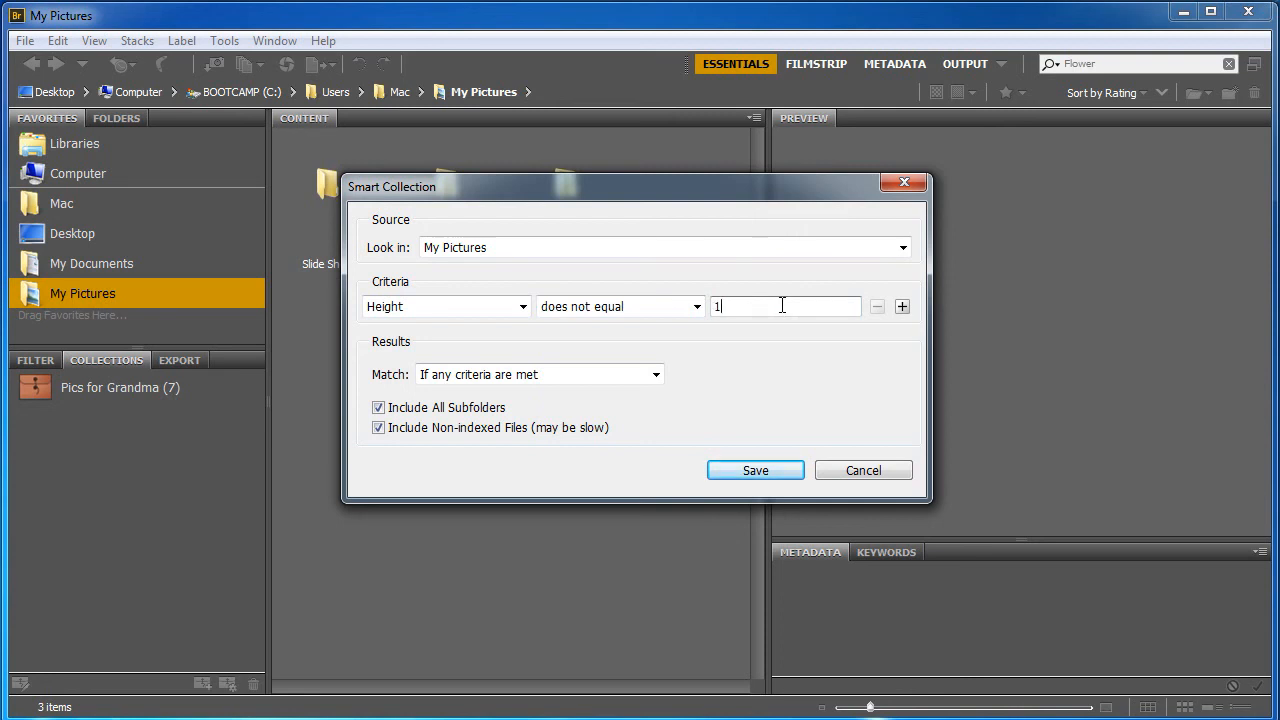
{"action": "type", "text": "000"}
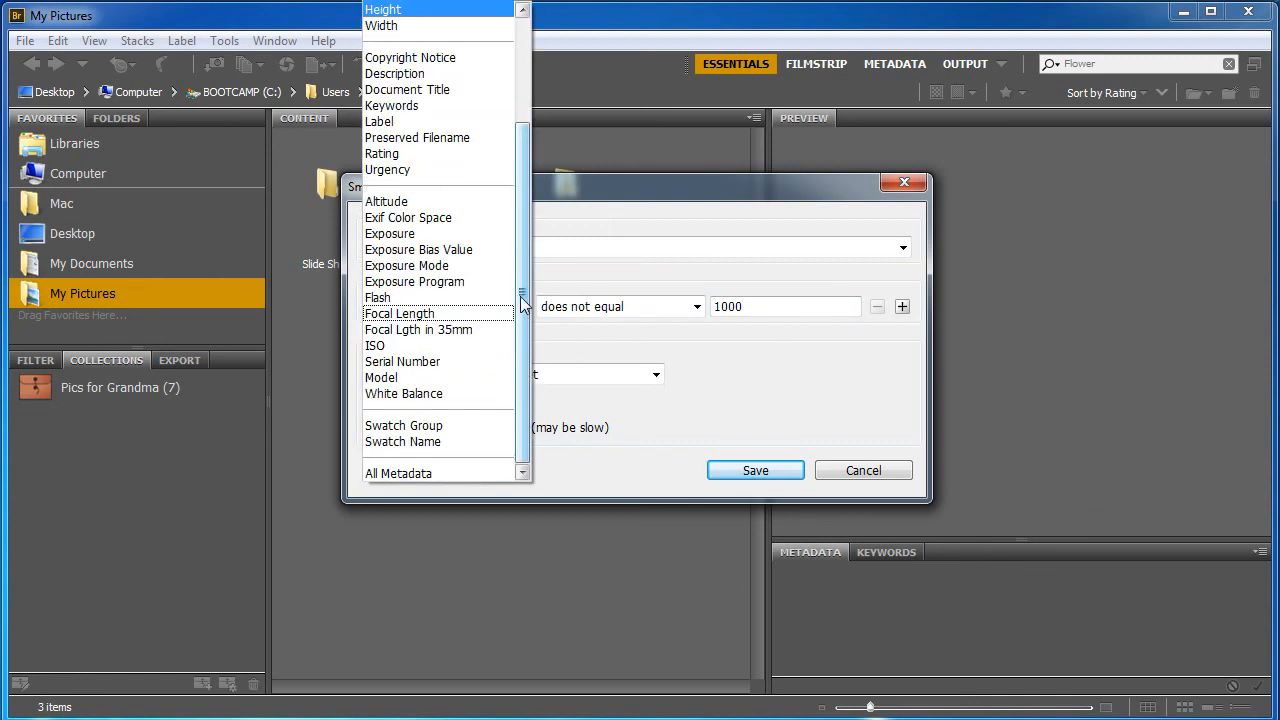
{"action": "mouse_move", "coordinate": [528, 290]}
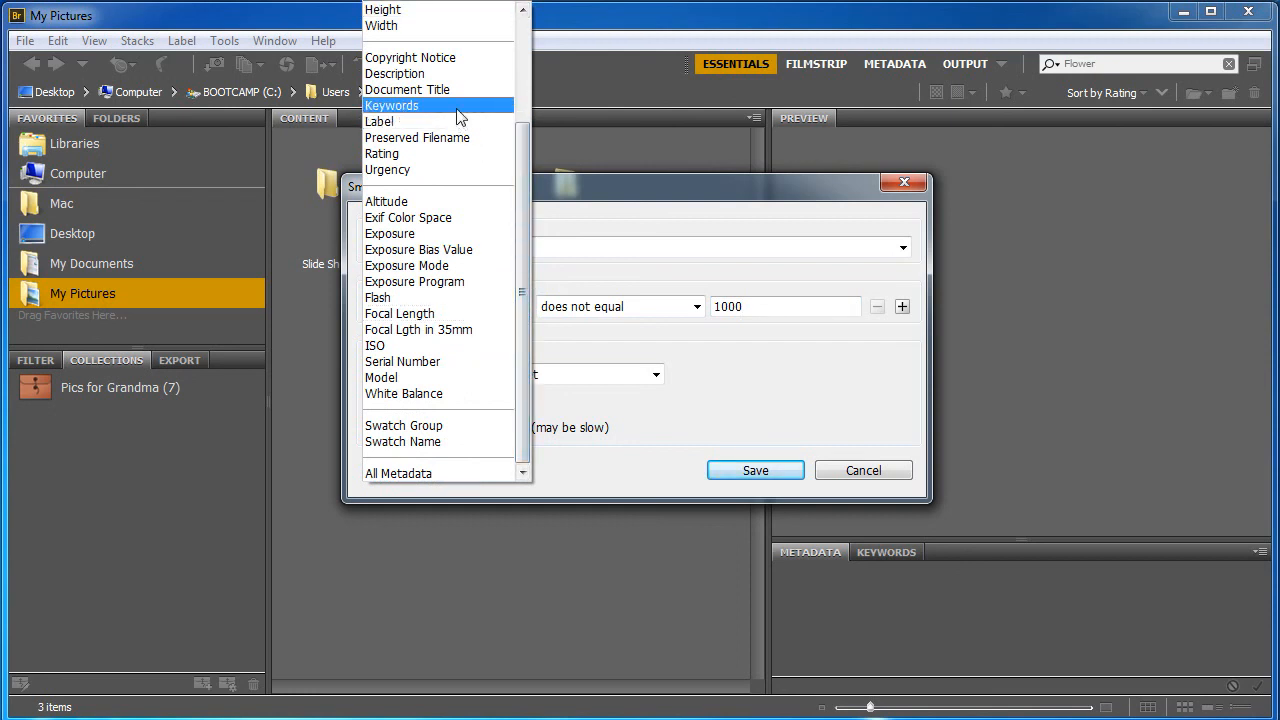
- Change the rule to Keywords contains 'flower' and save the smart collection
{"action": "left_click", "coordinate": [391, 105]}
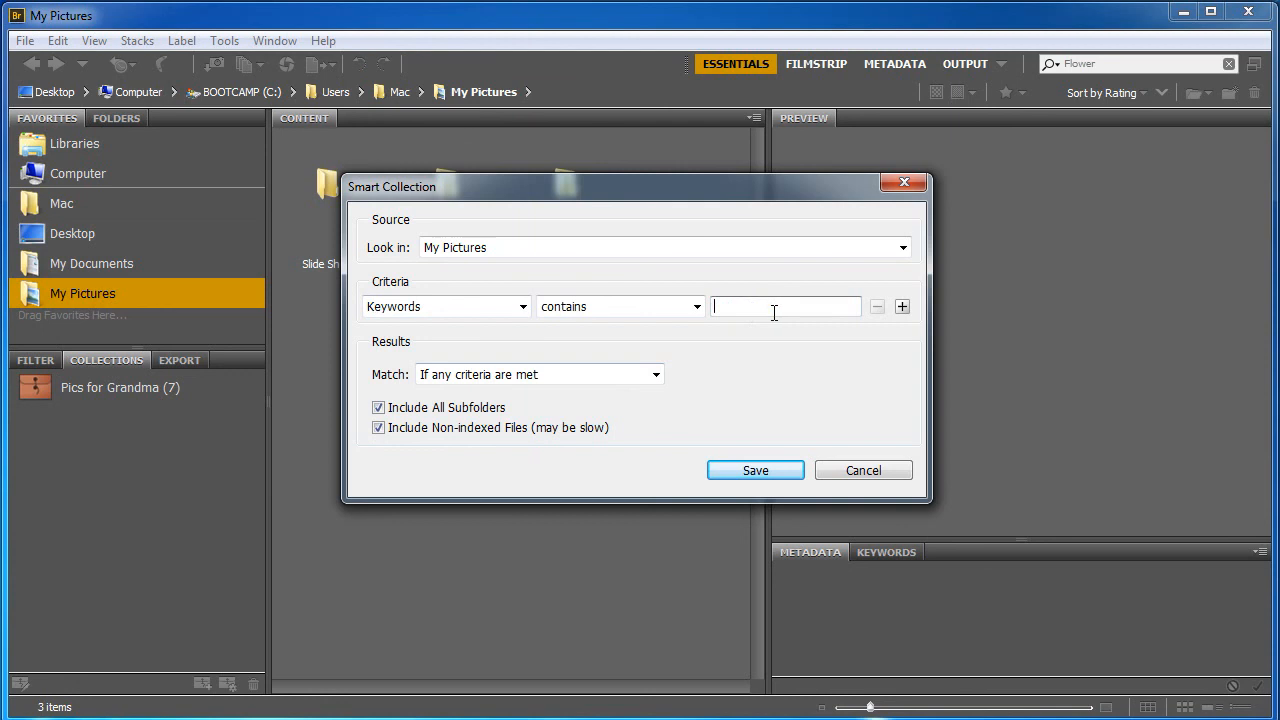
{"action": "type", "text": "flower"}
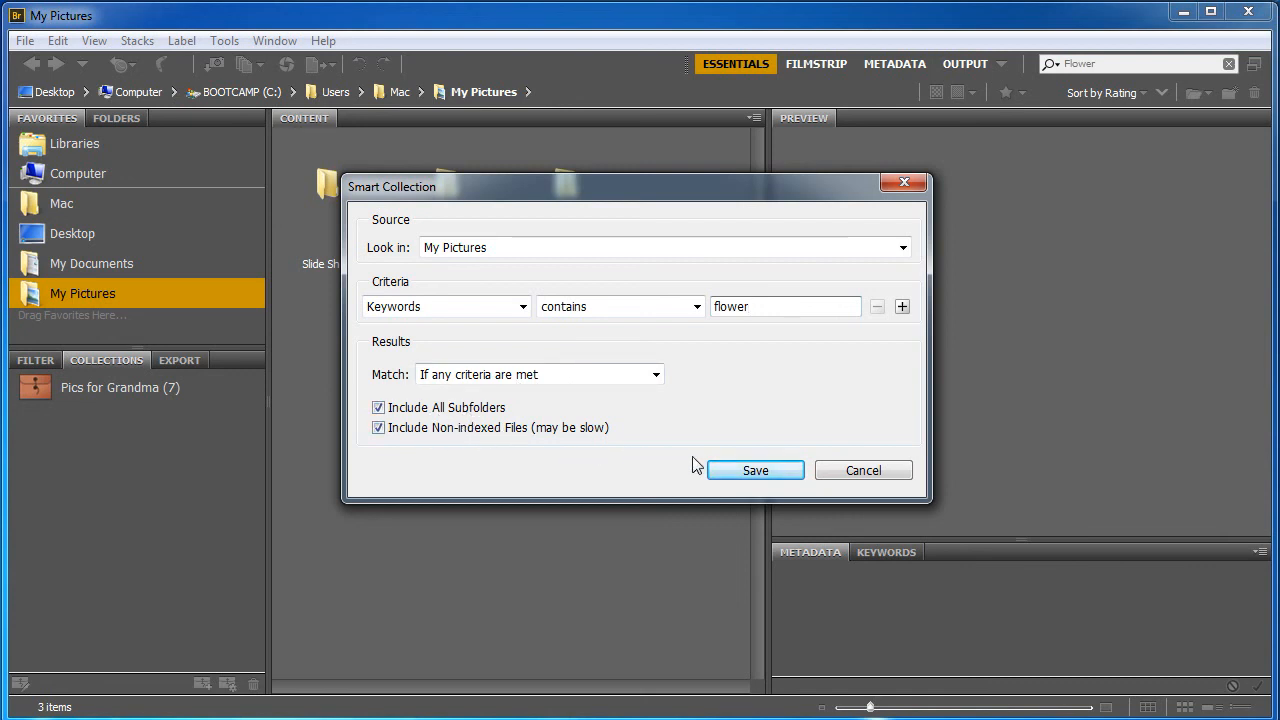
{"action": "left_click", "coordinate": [755, 470]}
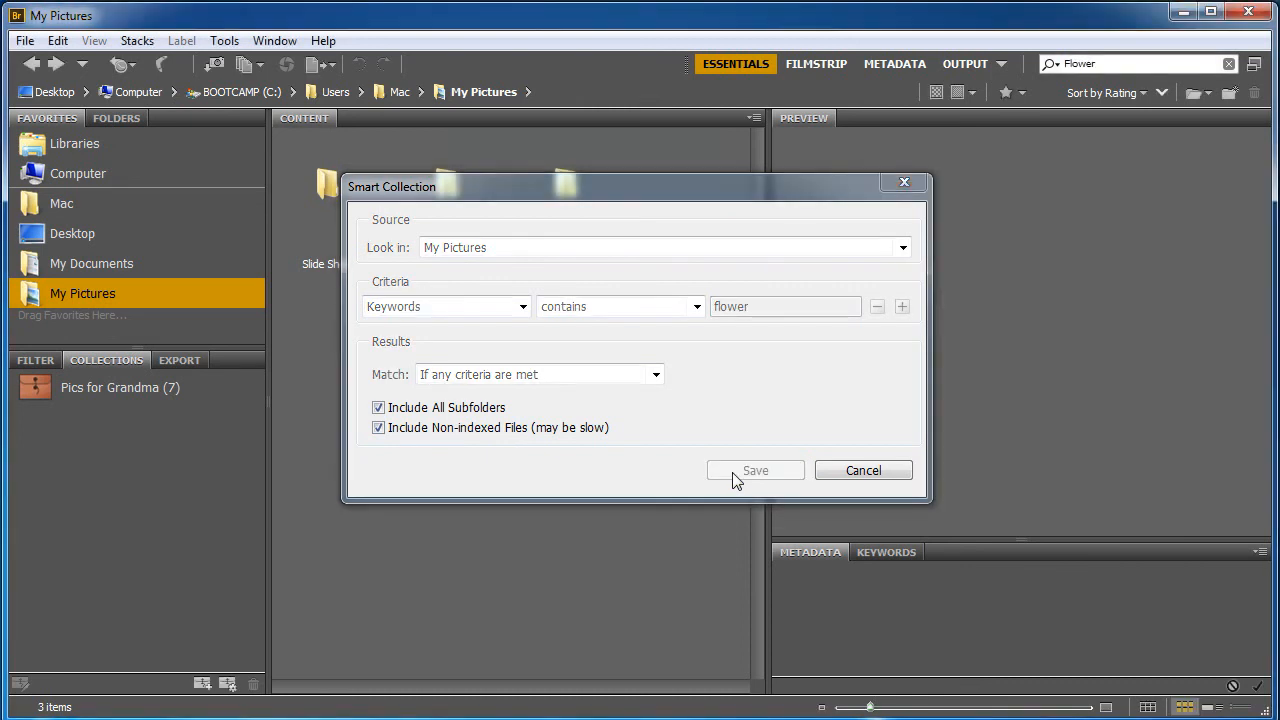
- Inspect the New Smart Collection's eight yellow lily photos matching Keywords contains flower
{"action": "left_click", "coordinate": [755, 470]}
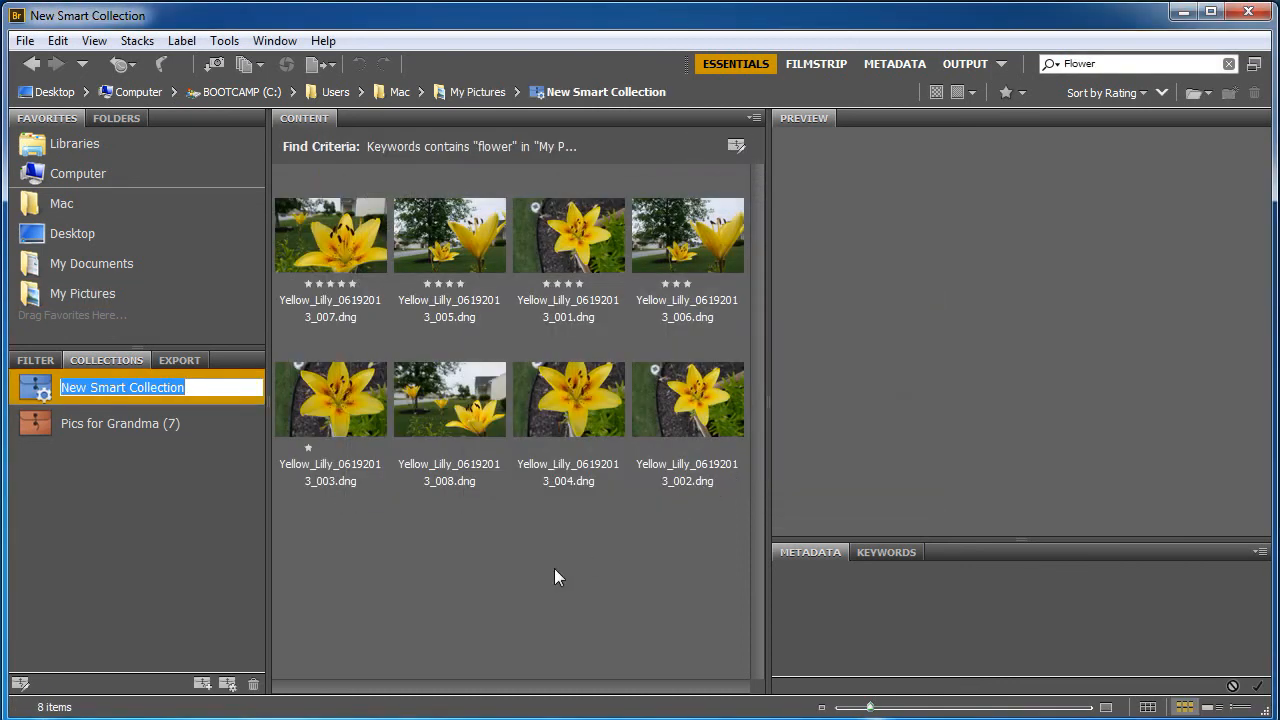
{"action": "mouse_move", "coordinate": [583, 533]}
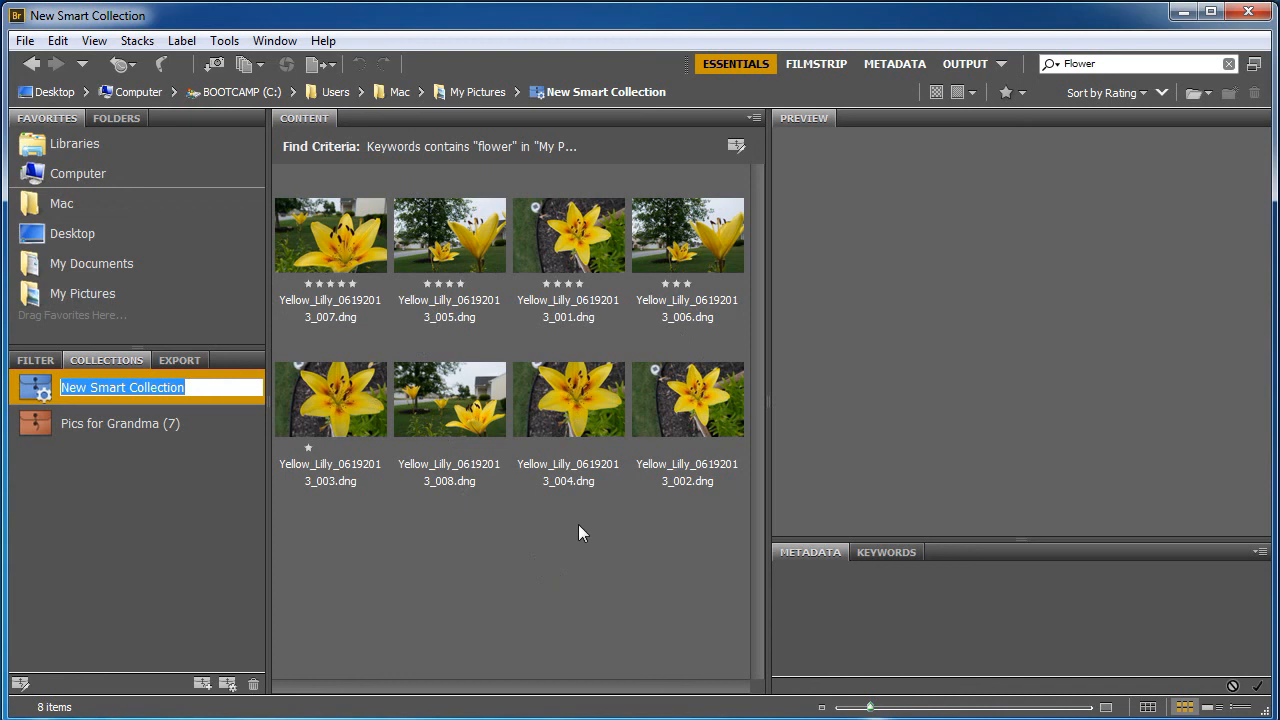
{"action": "mouse_move", "coordinate": [175, 494]}
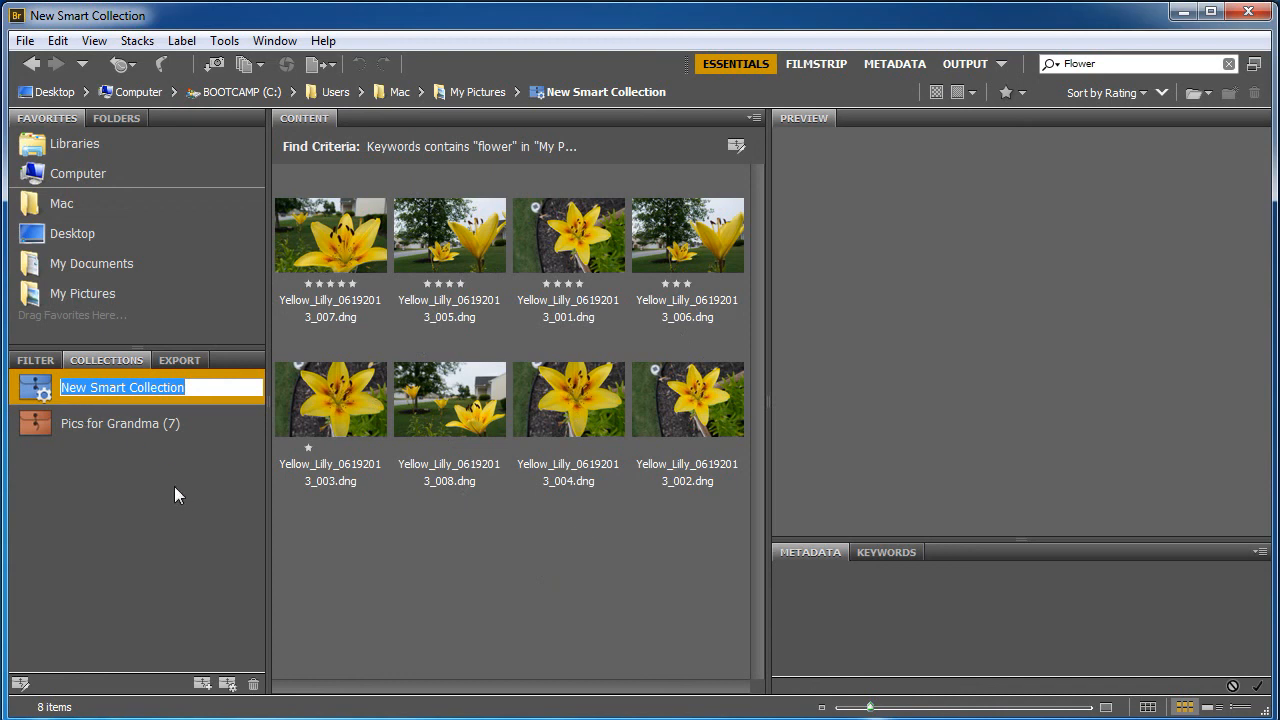
{"action": "mouse_move", "coordinate": [30, 394]}
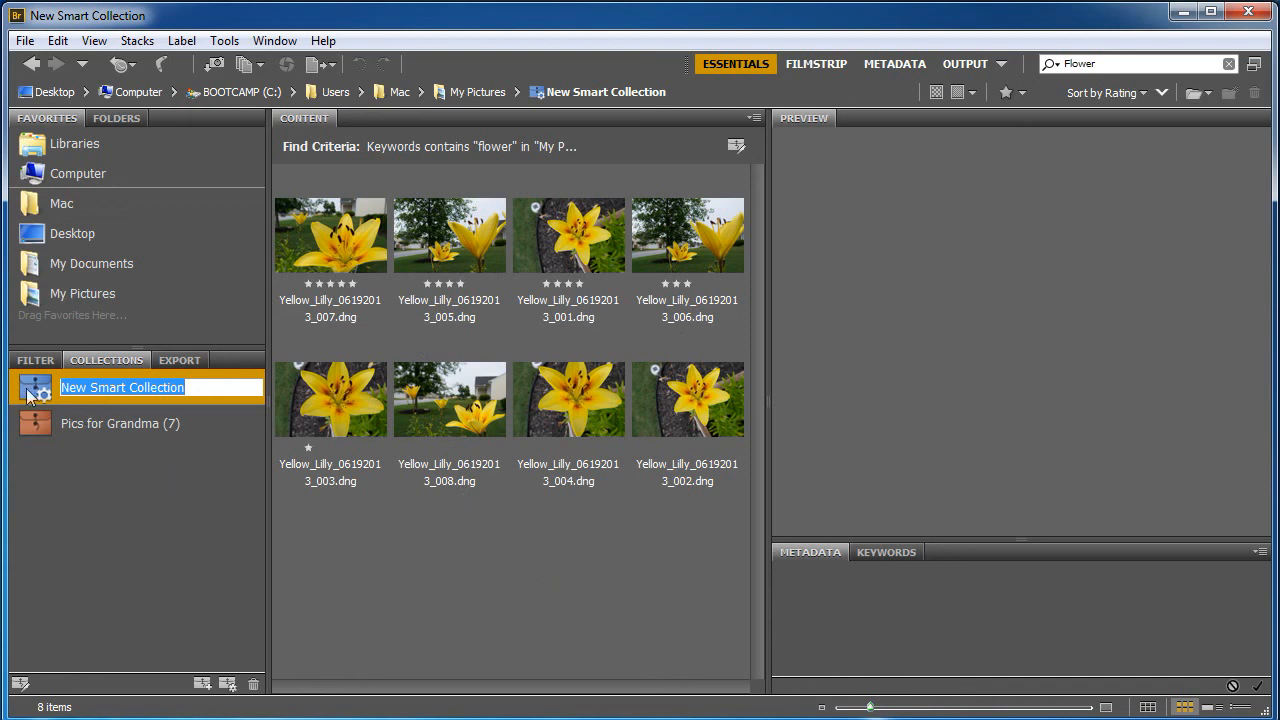
{"action": "mouse_move", "coordinate": [485, 190]}
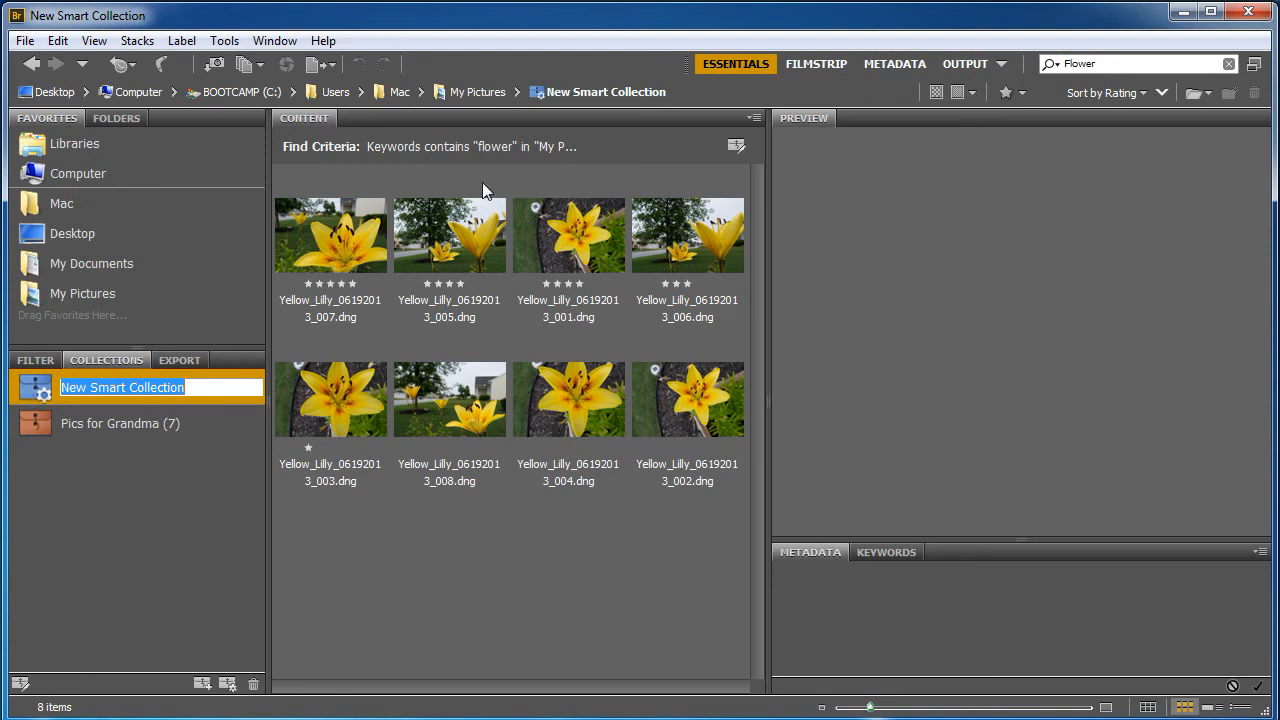
{"action": "mouse_move", "coordinate": [510, 622]}
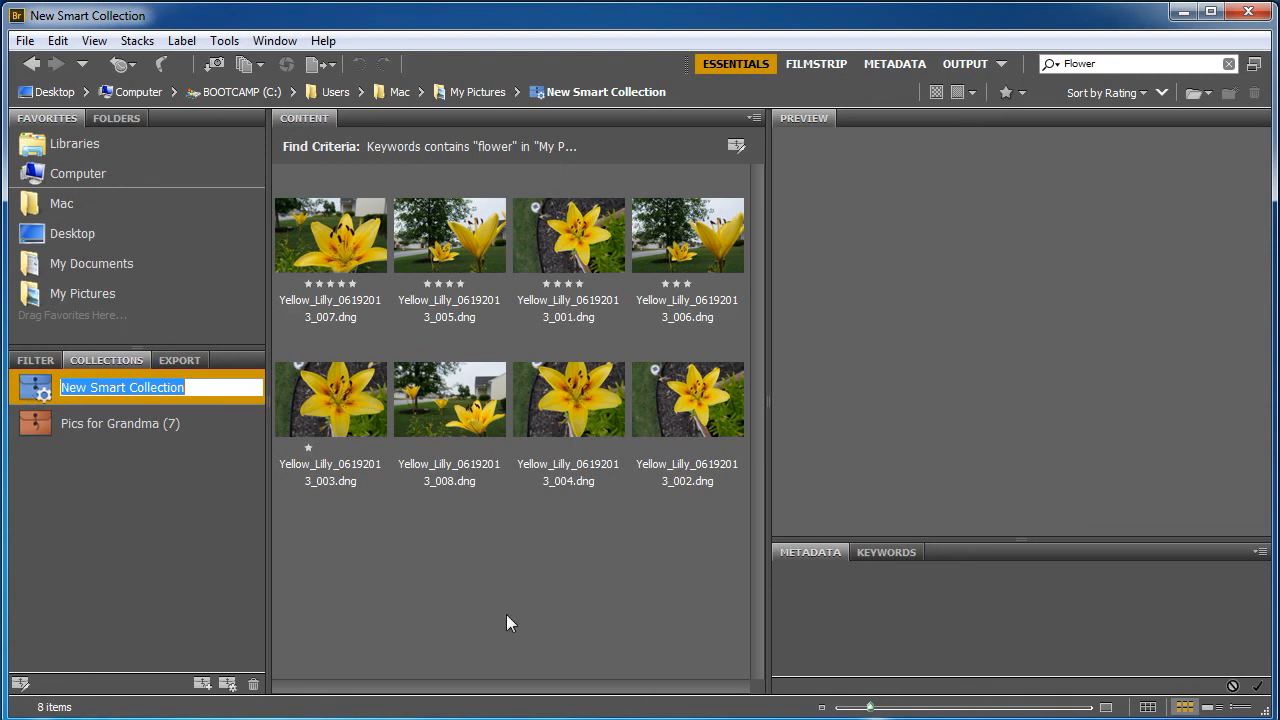